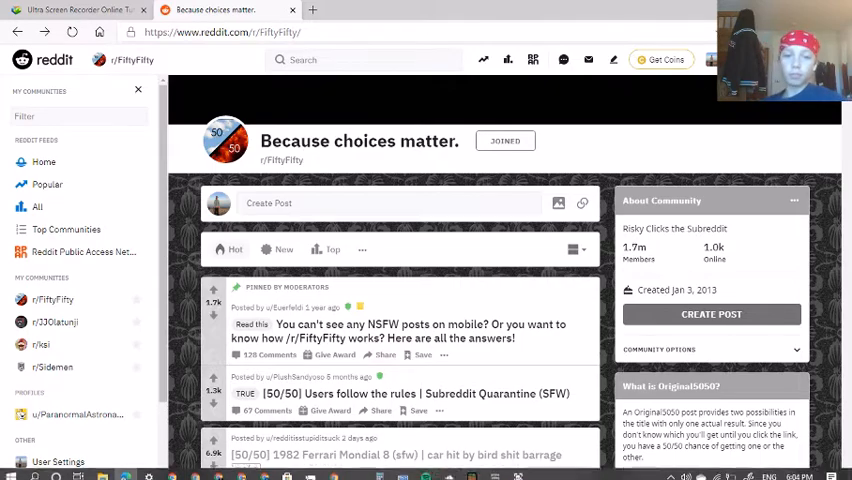
View the Ferrari Mondial 8 post's red car covered in bird droppings, then return to the feed.
scroll(down, 3)
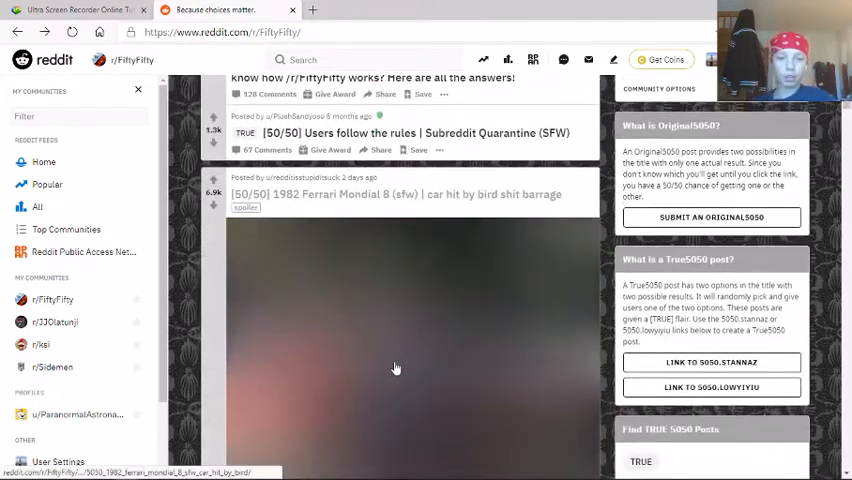
scroll(down, 3)
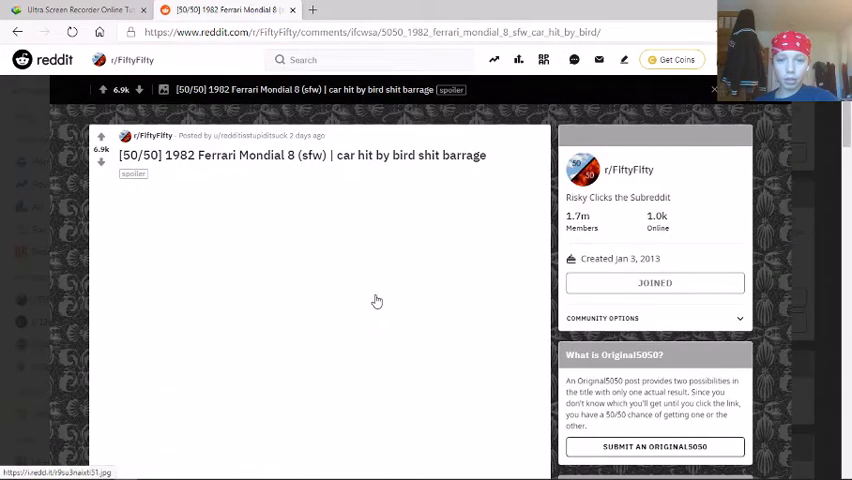
scroll(down, 3)
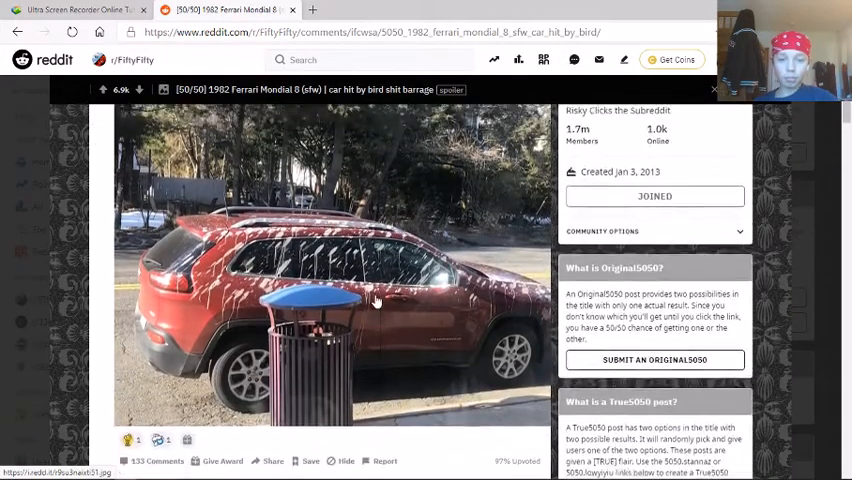
click(16, 32)
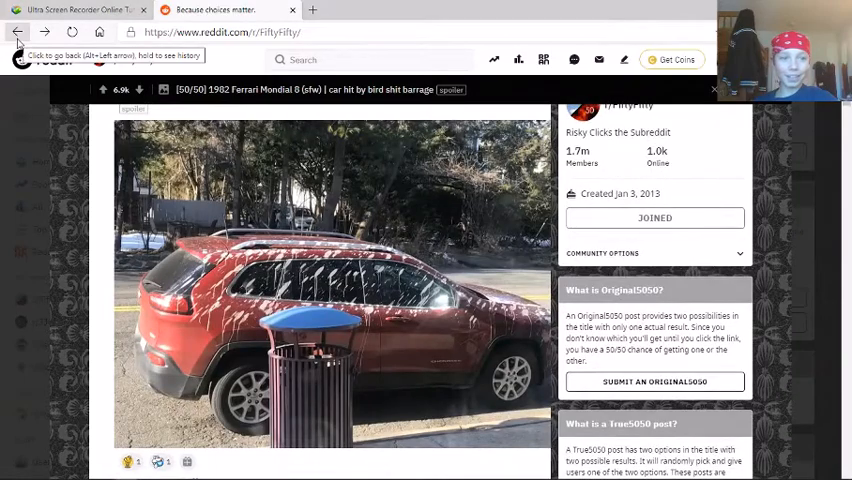
click(18, 32)
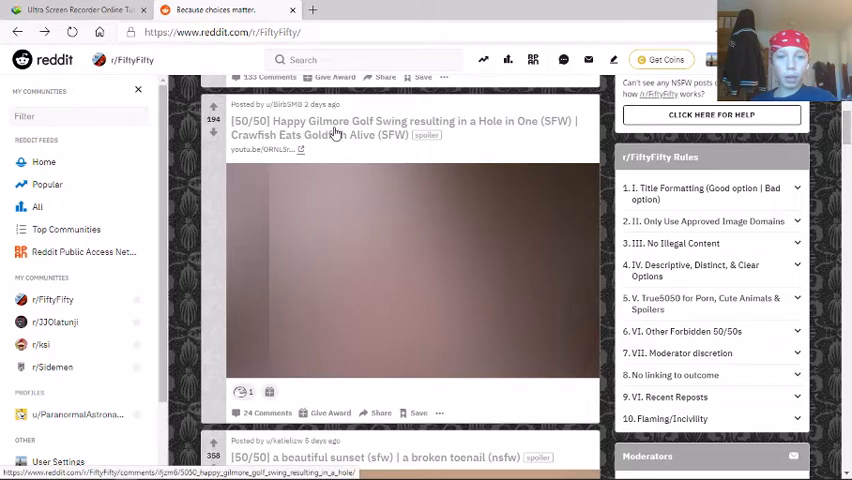
click(400, 128)
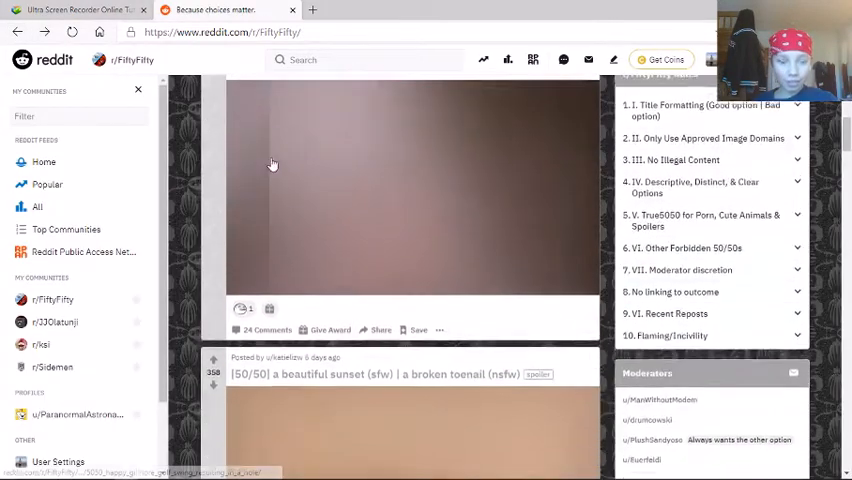
Reveal the sunset/broken toenail post's image of a painted toenail on knitted fabric.
scroll(down, 3)
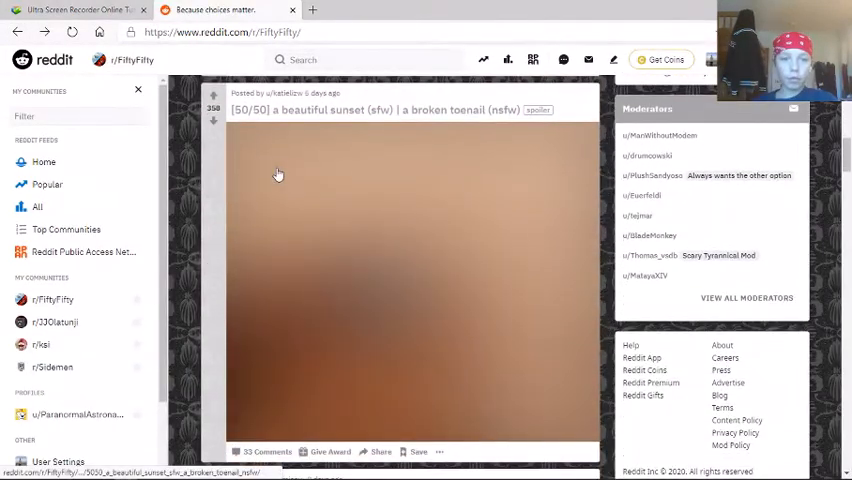
mouse_move(304, 204)
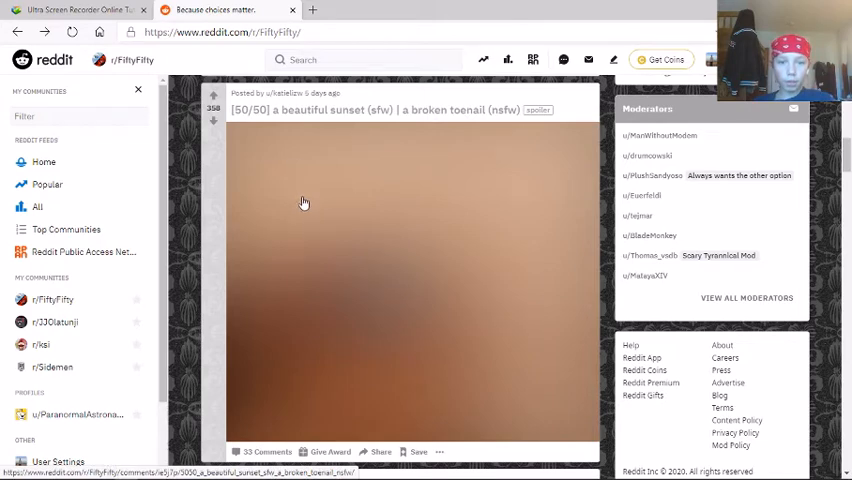
mouse_move(426, 130)
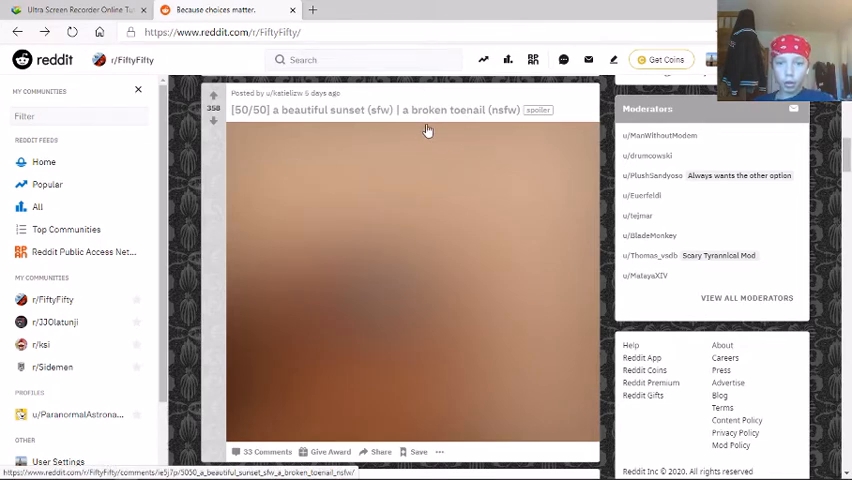
mouse_move(428, 220)
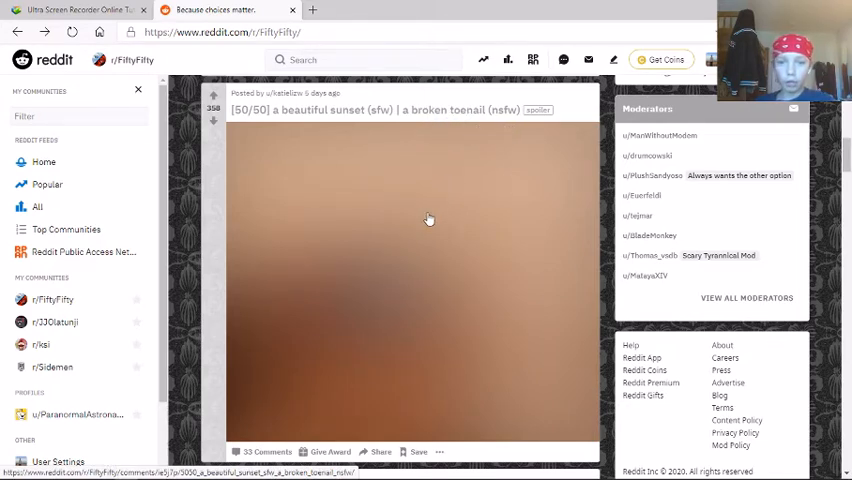
mouse_move(394, 272)
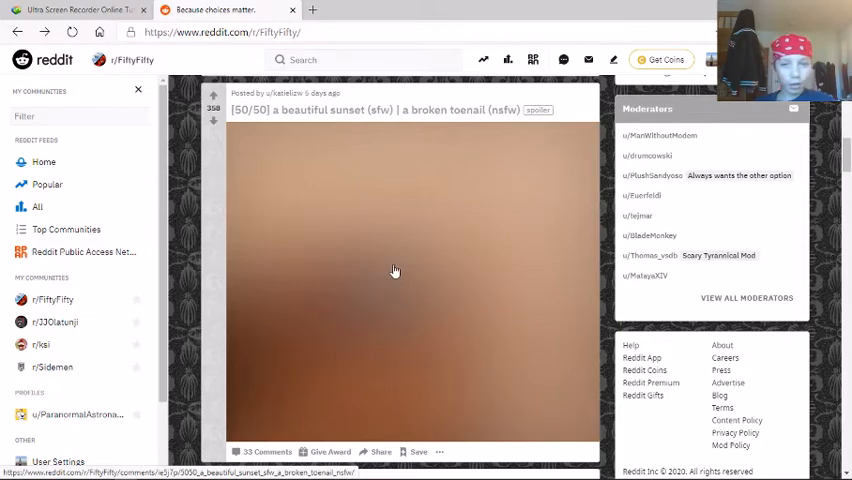
click(394, 272)
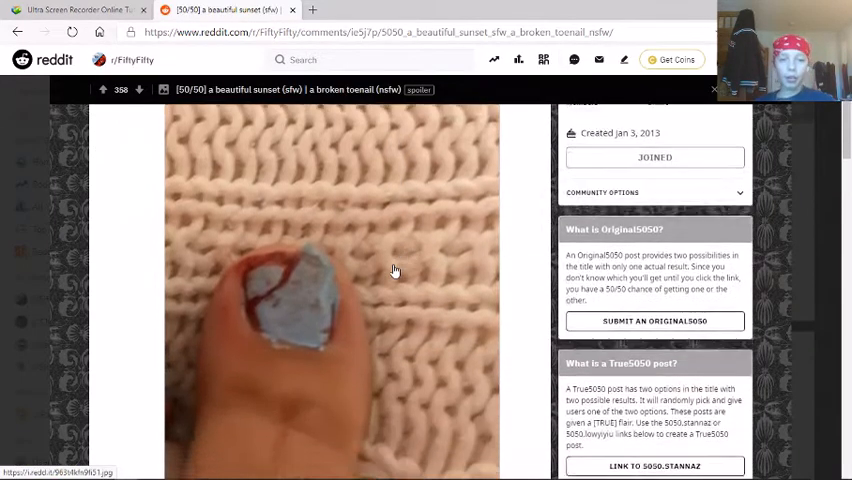
scroll(up, 3)
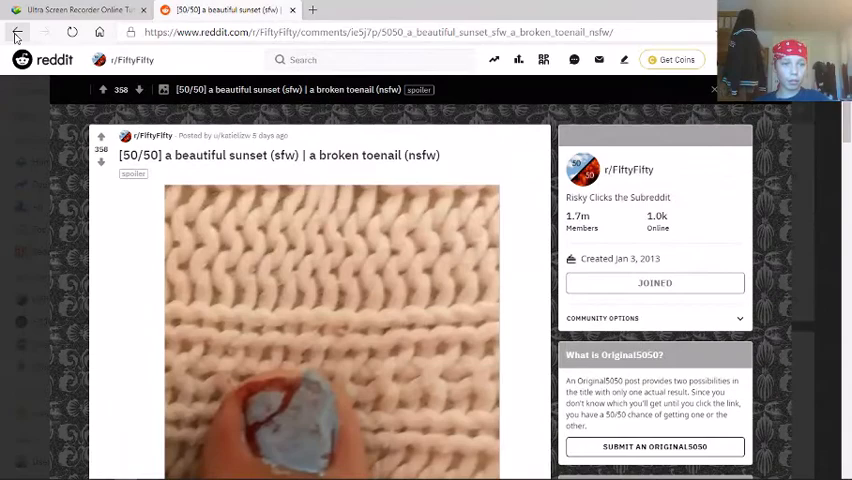
Reveal the Zen Garden/Rotting Deer post's diseased deer and return to the feed.
click(16, 32)
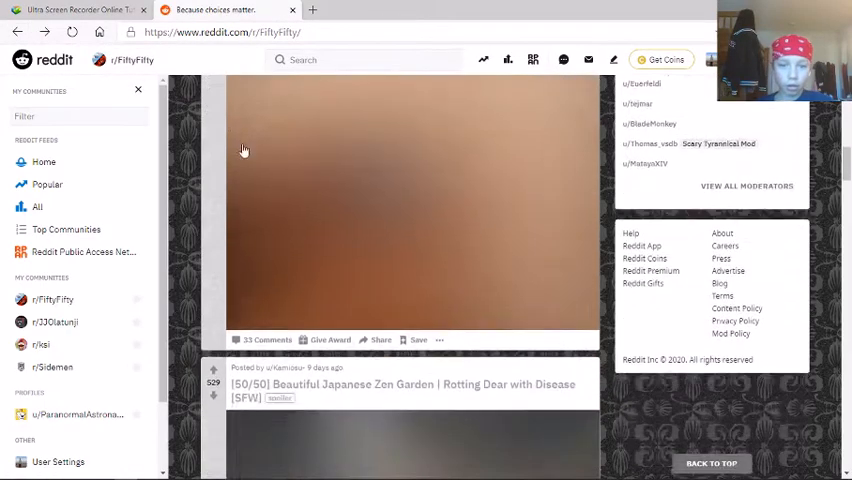
scroll(down, 3)
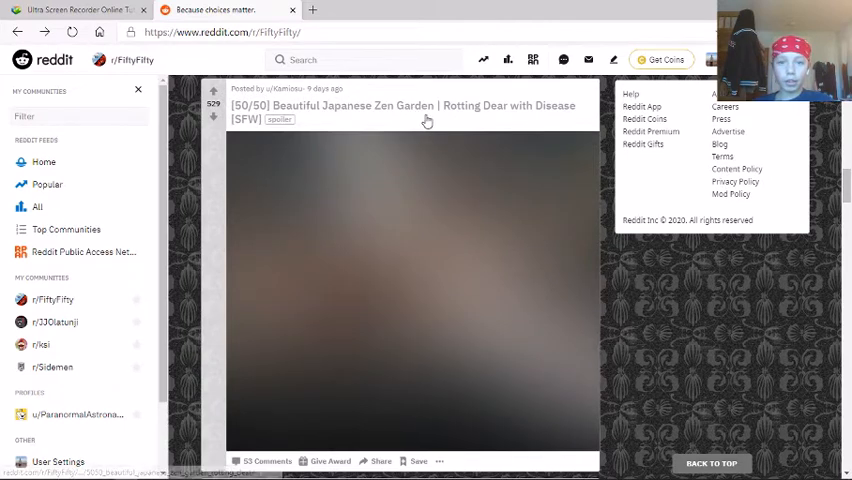
mouse_move(472, 136)
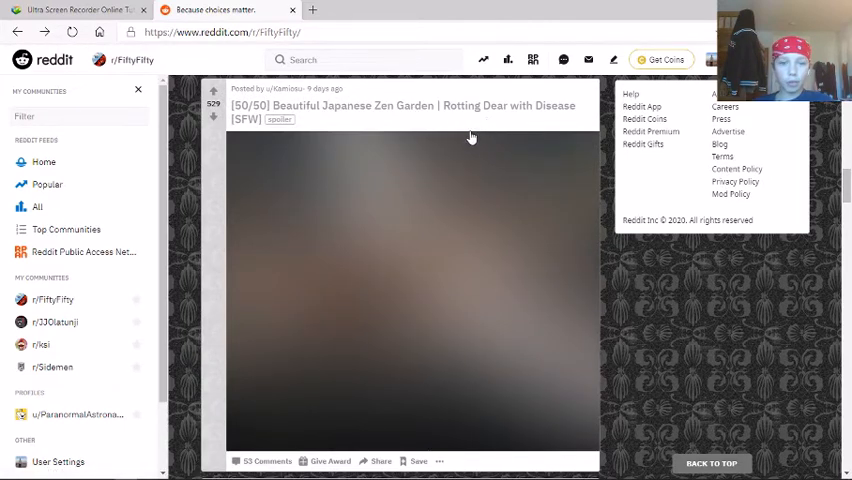
mouse_move(352, 176)
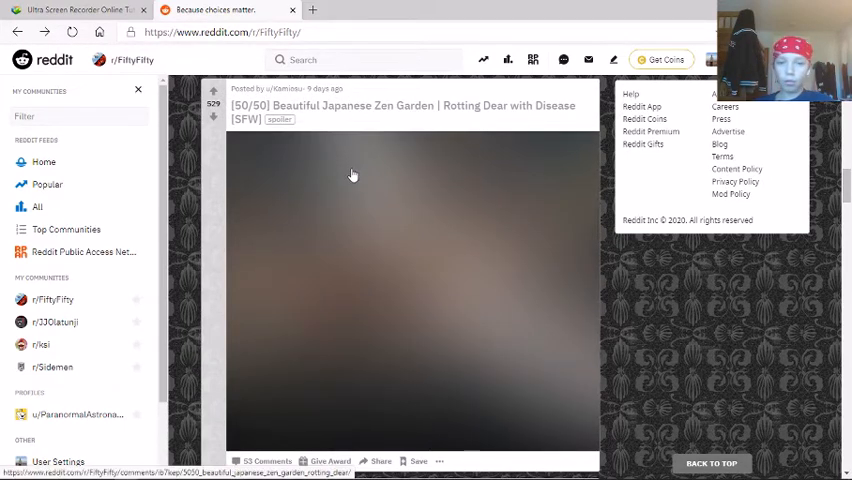
mouse_move(376, 190)
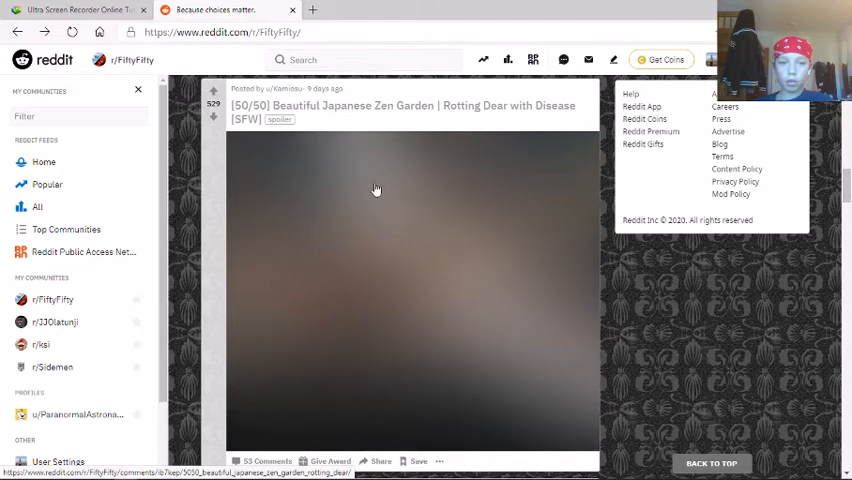
mouse_move(388, 218)
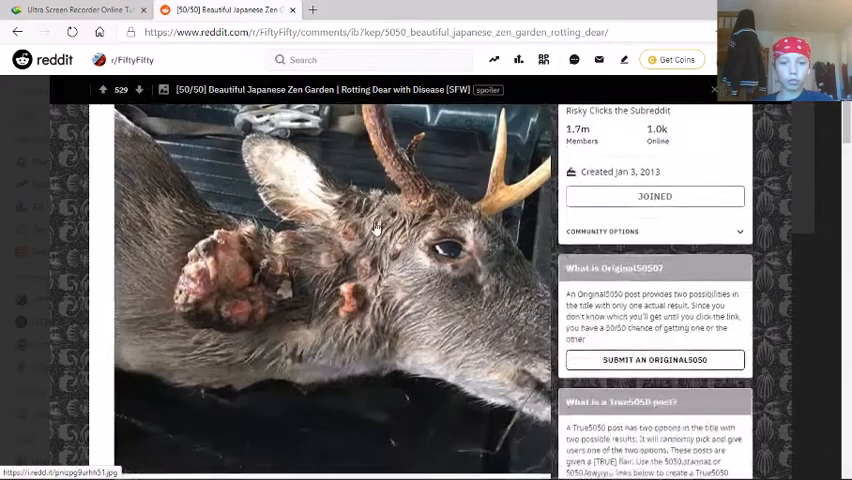
click(16, 32)
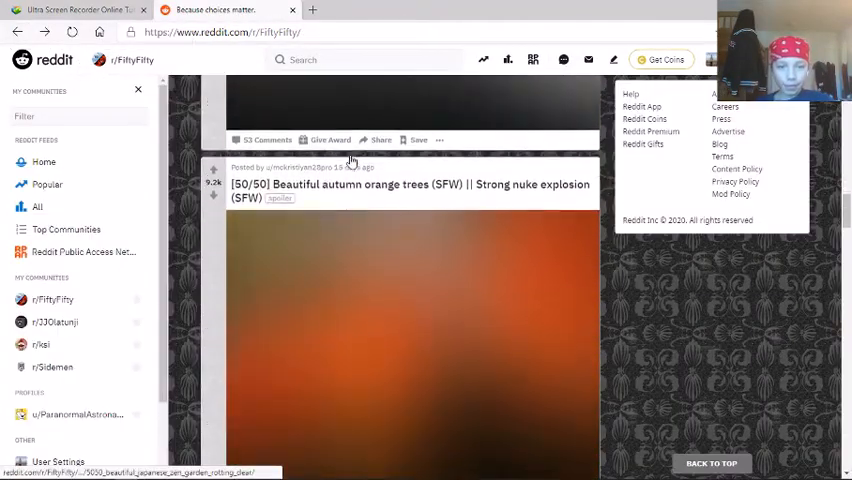
Reveal the autumn trees/nuke explosion post showing bright orange autumn trees.
scroll(down, 3)
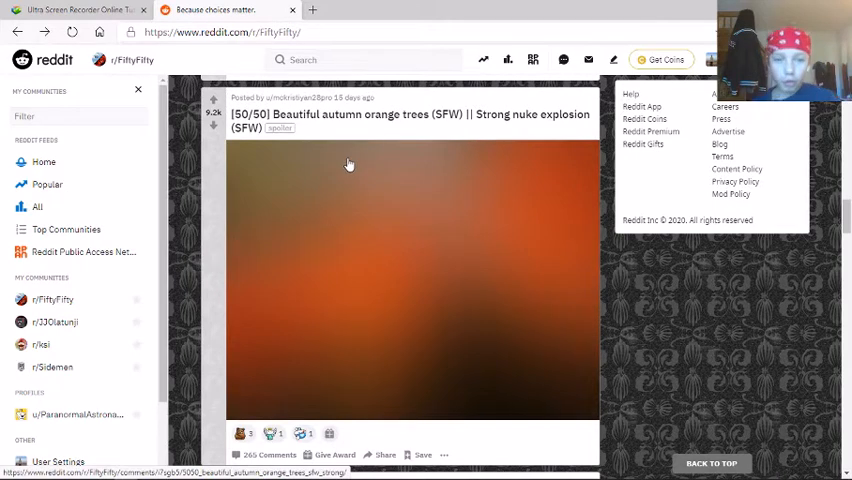
mouse_move(504, 126)
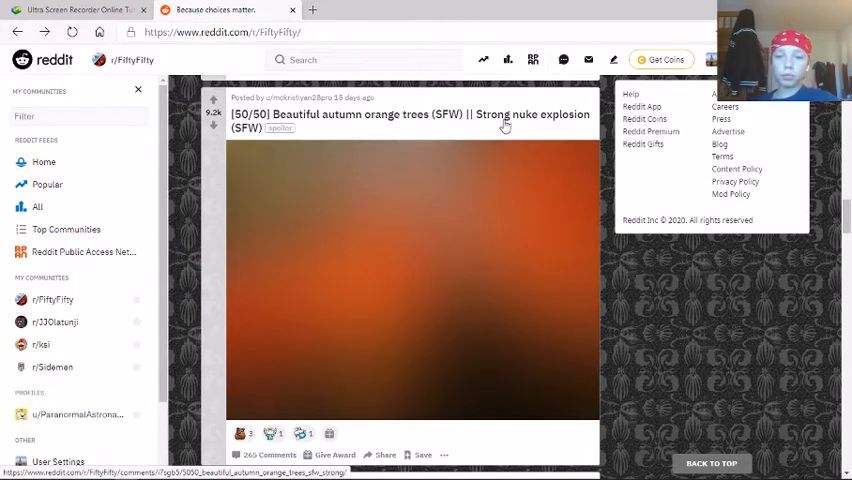
mouse_move(490, 132)
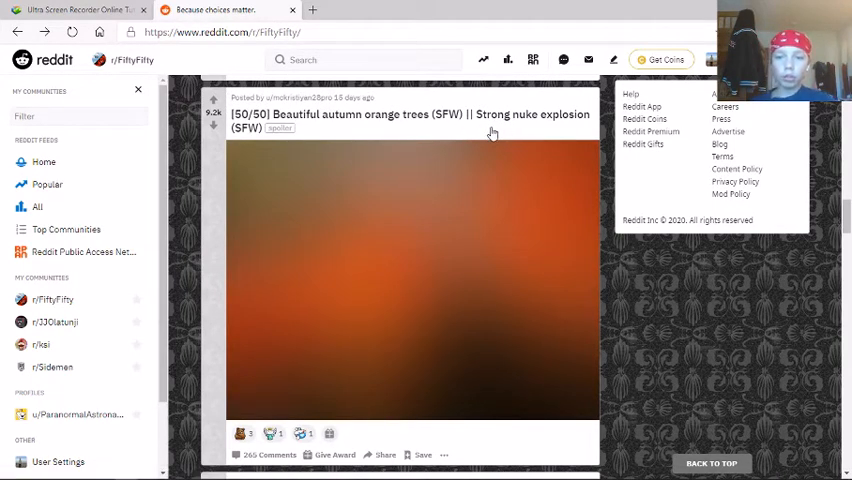
mouse_move(404, 204)
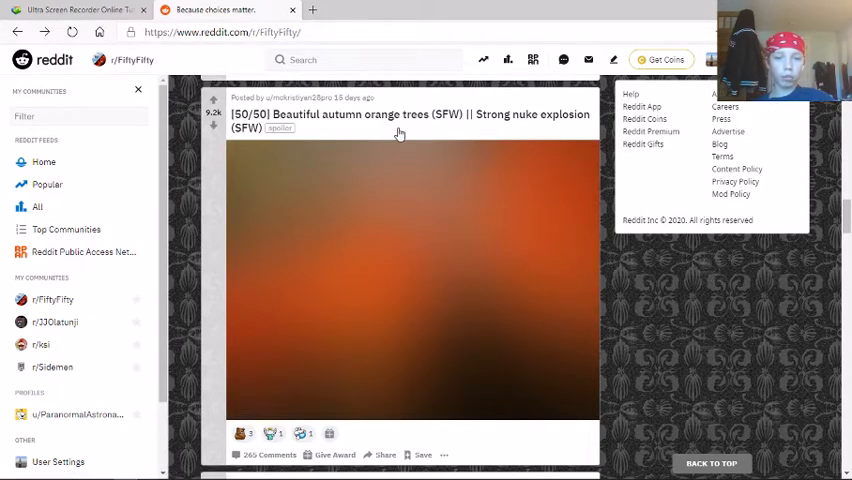
click(410, 120)
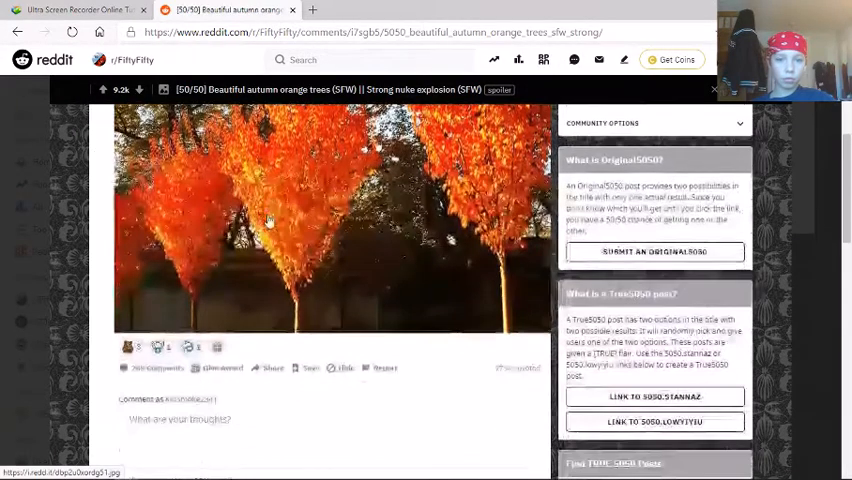
scroll(up, 3)
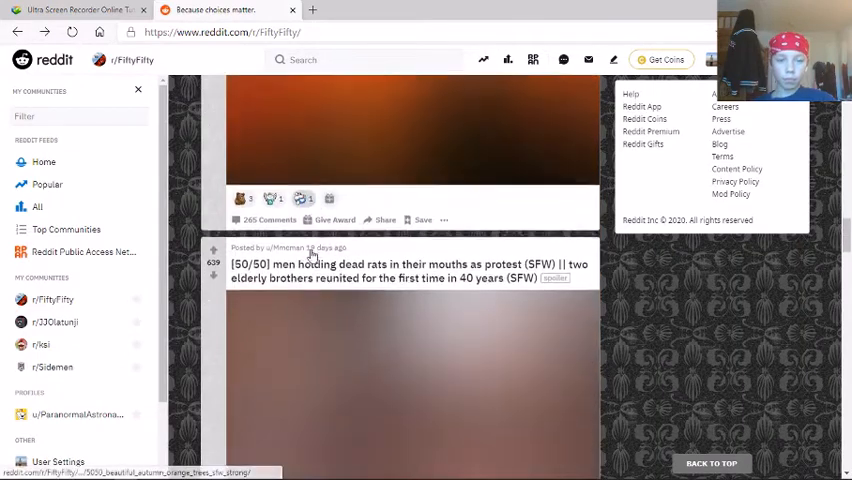
scroll(down, 3)
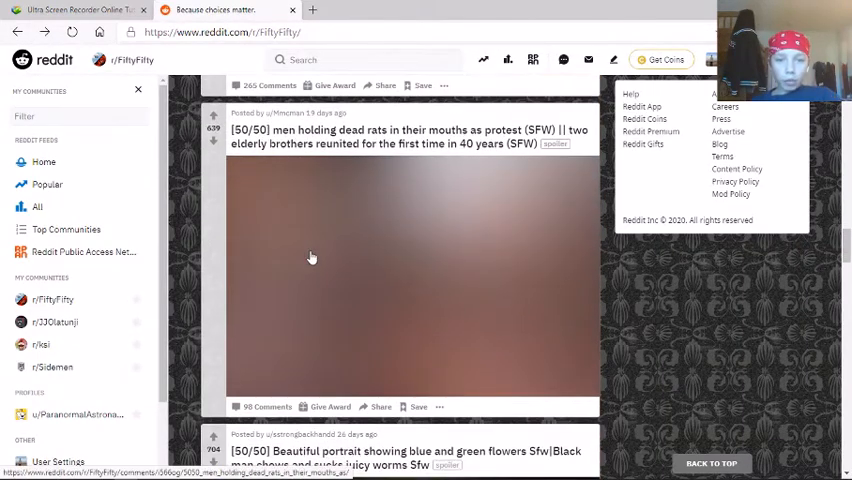
mouse_move(420, 140)
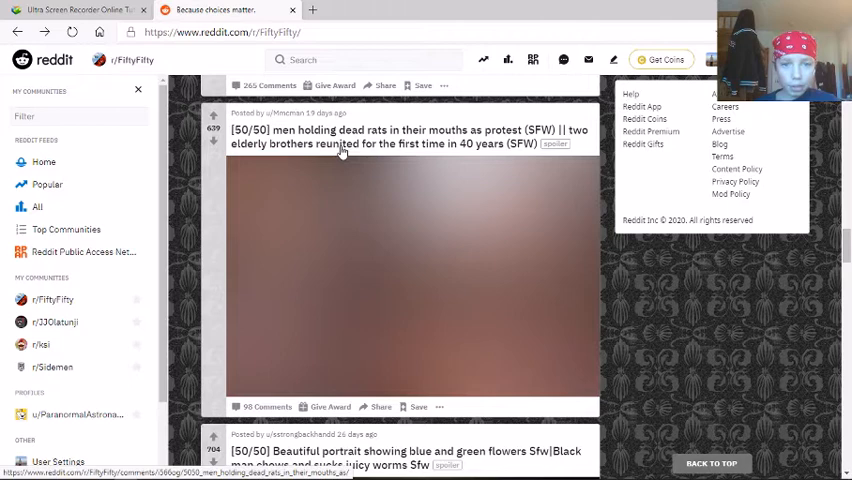
mouse_move(384, 158)
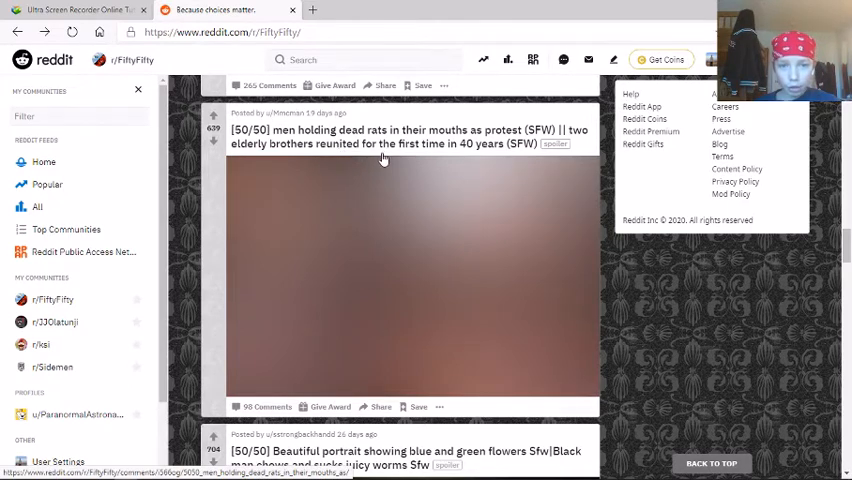
mouse_move(438, 176)
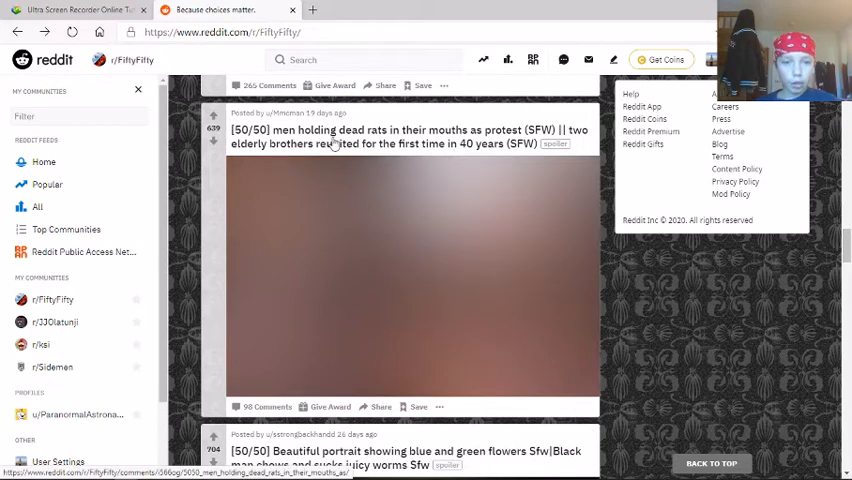
click(400, 136)
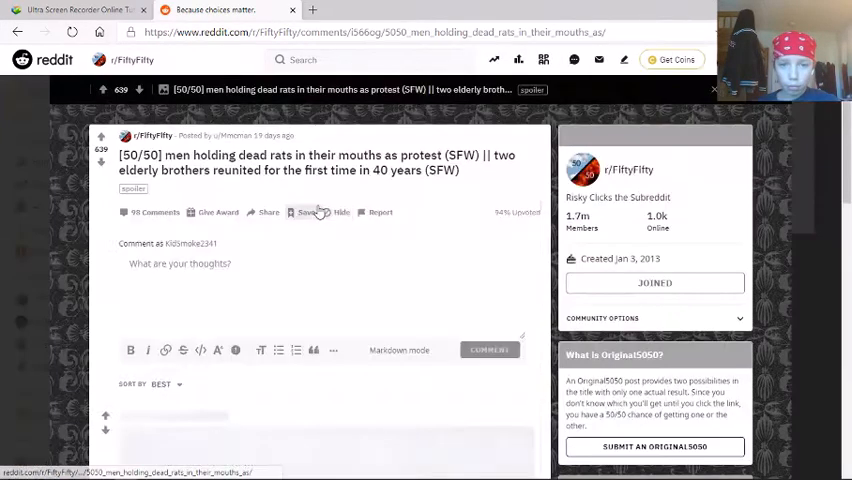
scroll(down, 3)
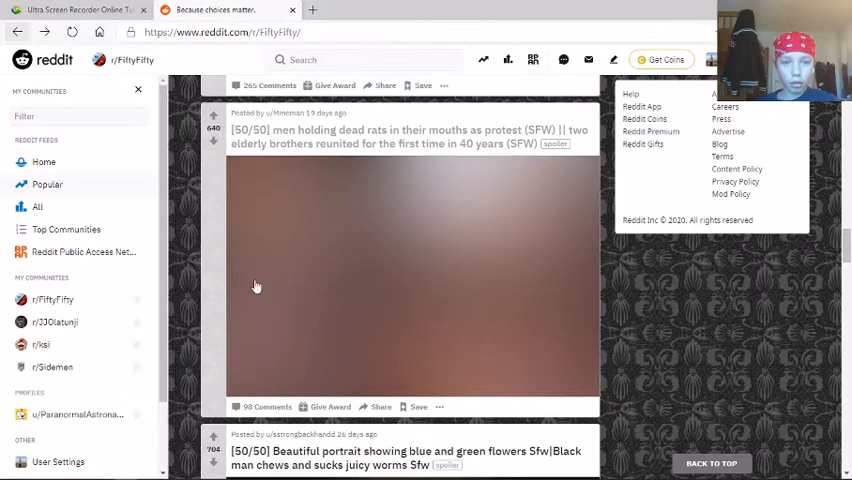
scroll(down, 3)
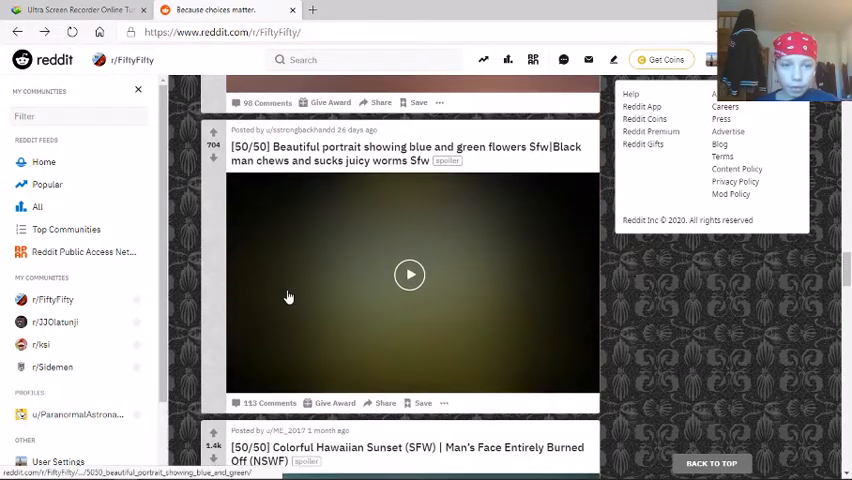
mouse_move(448, 212)
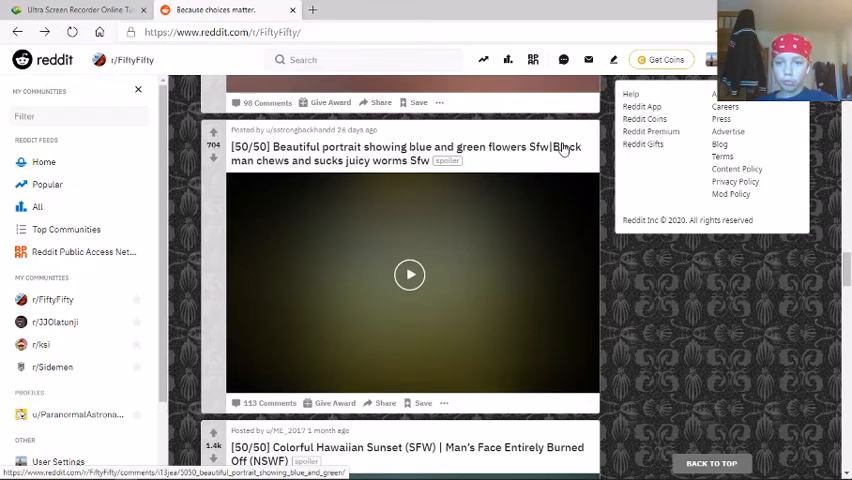
mouse_move(336, 204)
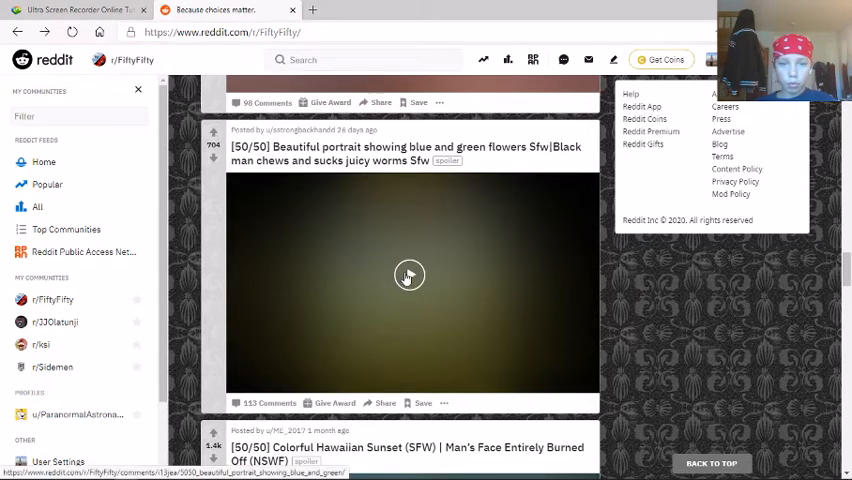
click(408, 276)
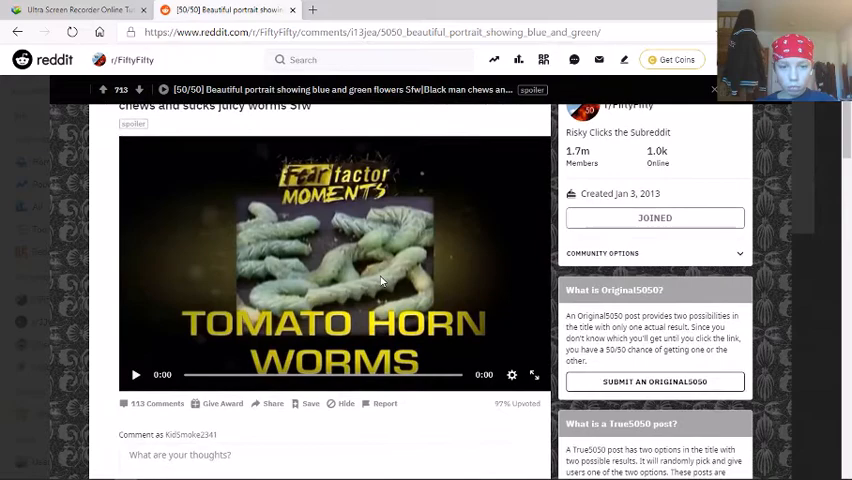
click(136, 374)
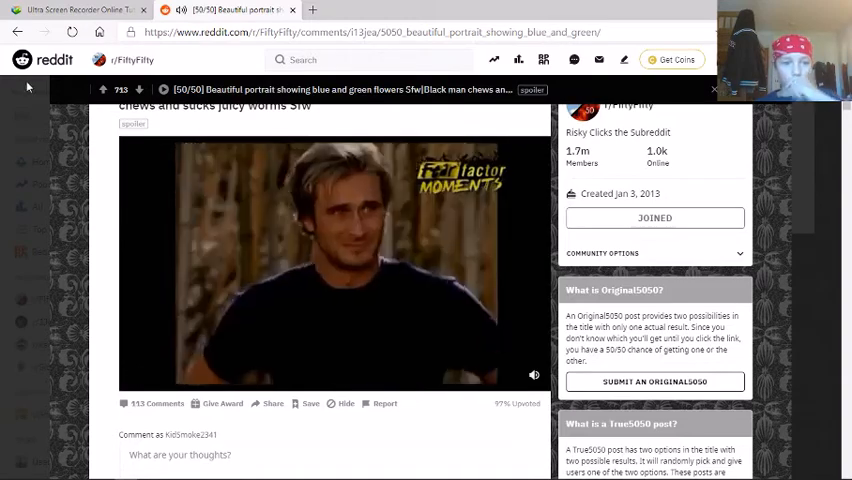
click(16, 32)
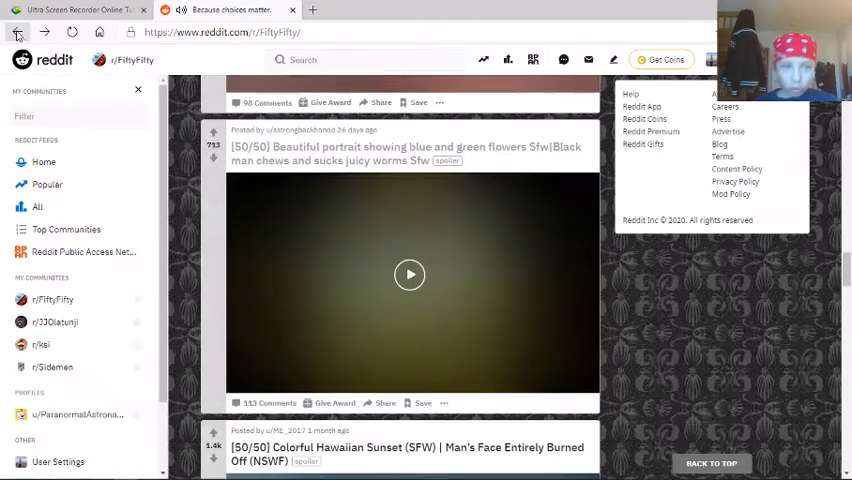
scroll(down, 3)
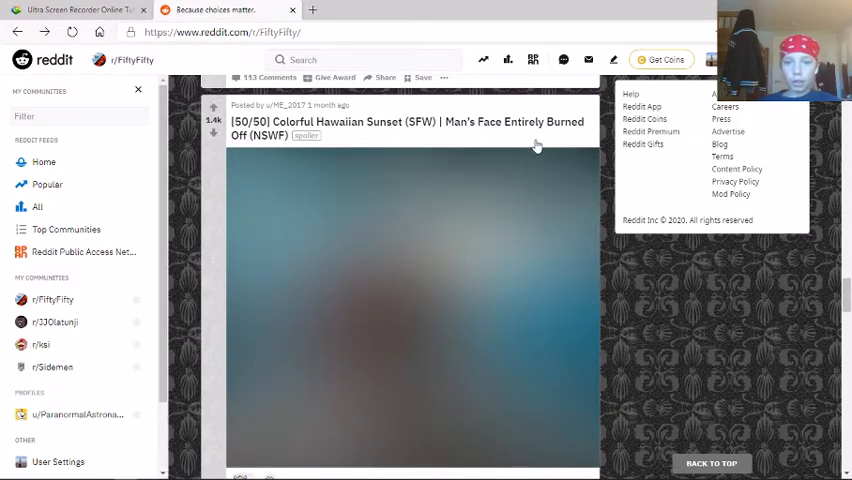
mouse_move(314, 204)
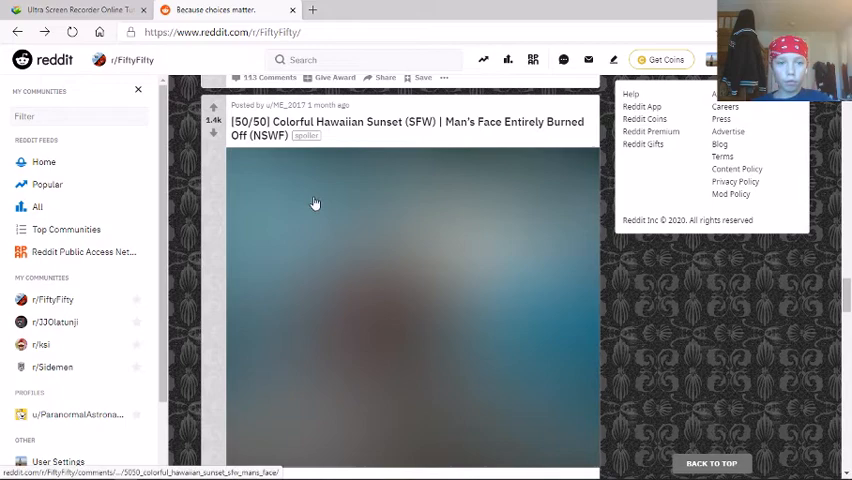
mouse_move(328, 126)
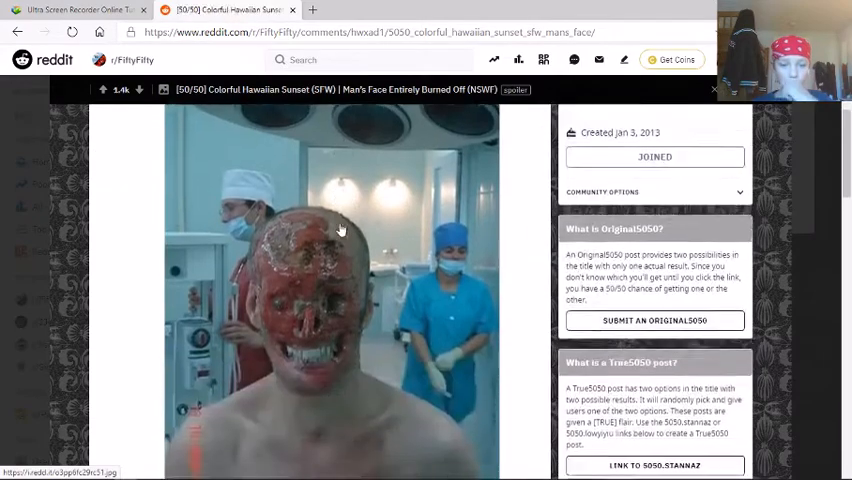
scroll(down, 3)
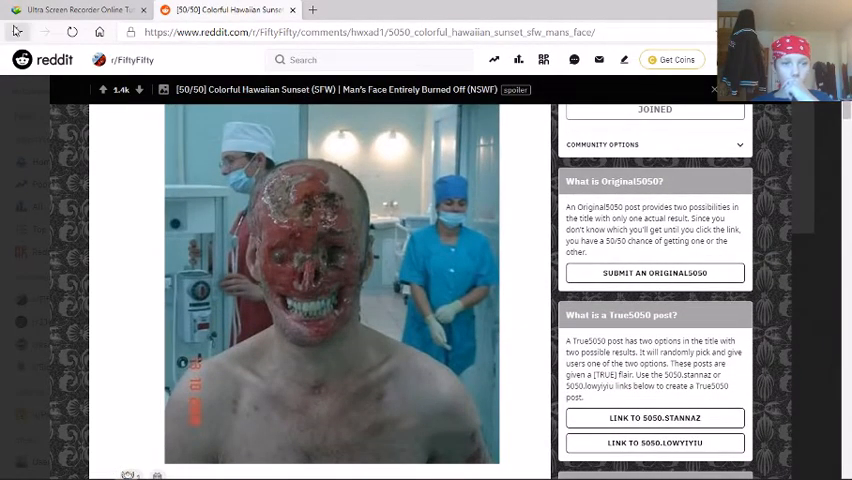
click(16, 32)
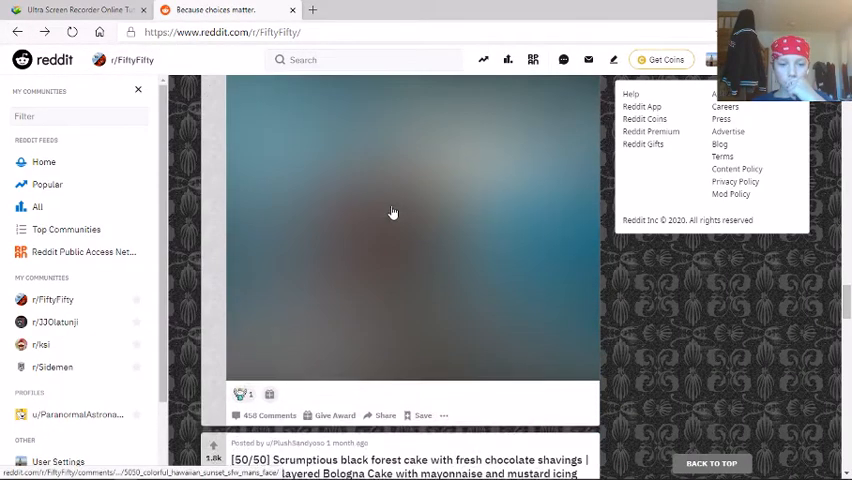
scroll(down, 3)
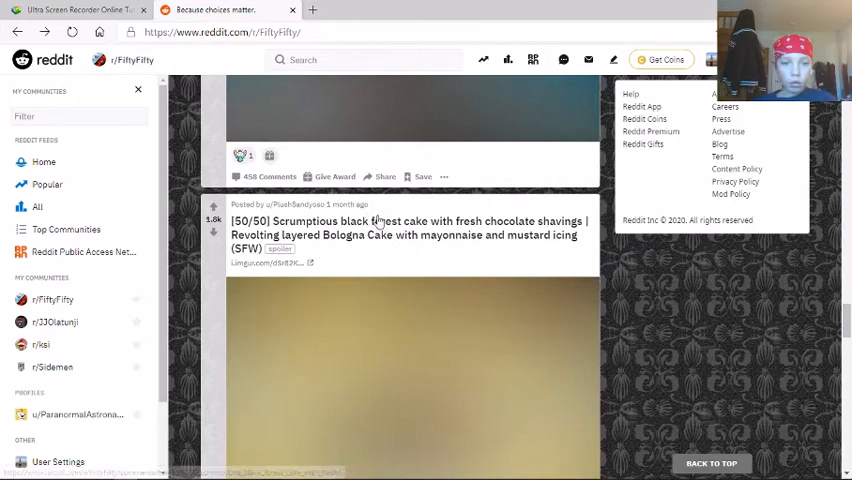
scroll(up, 3)
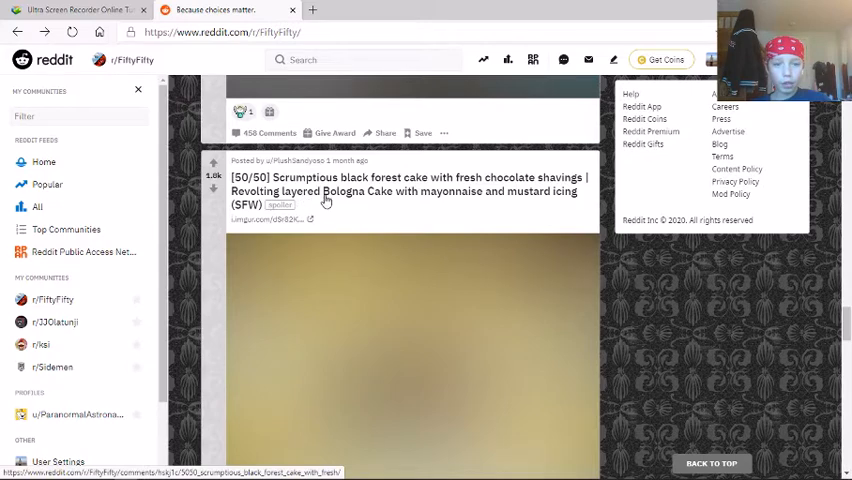
mouse_move(484, 200)
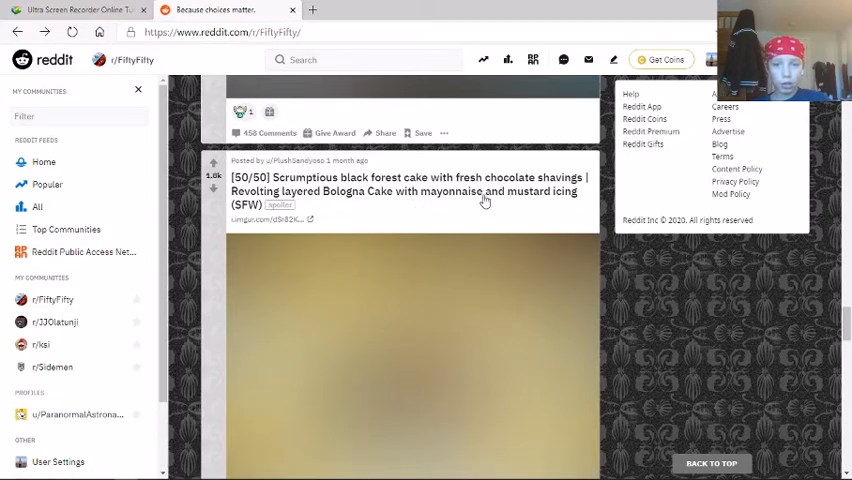
mouse_move(344, 204)
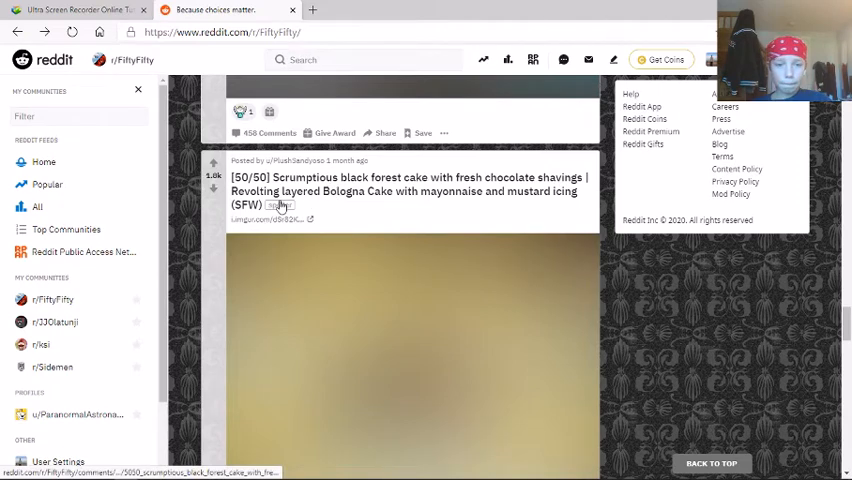
mouse_move(340, 208)
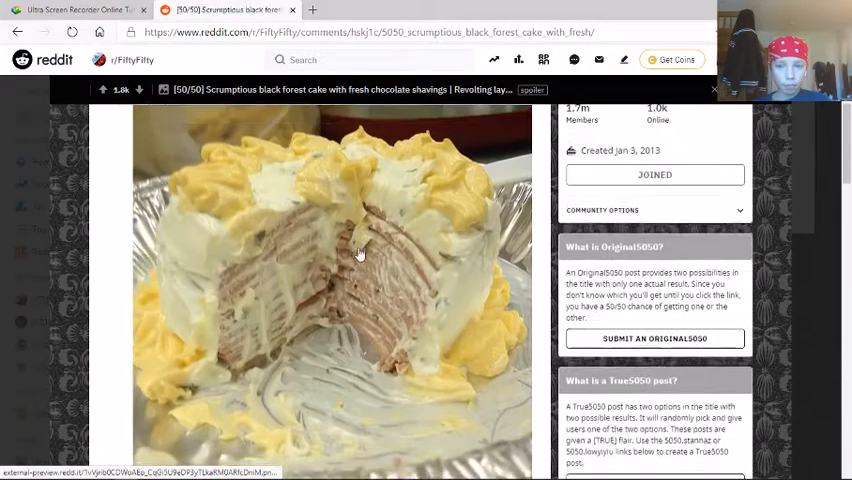
scroll(down, 3)
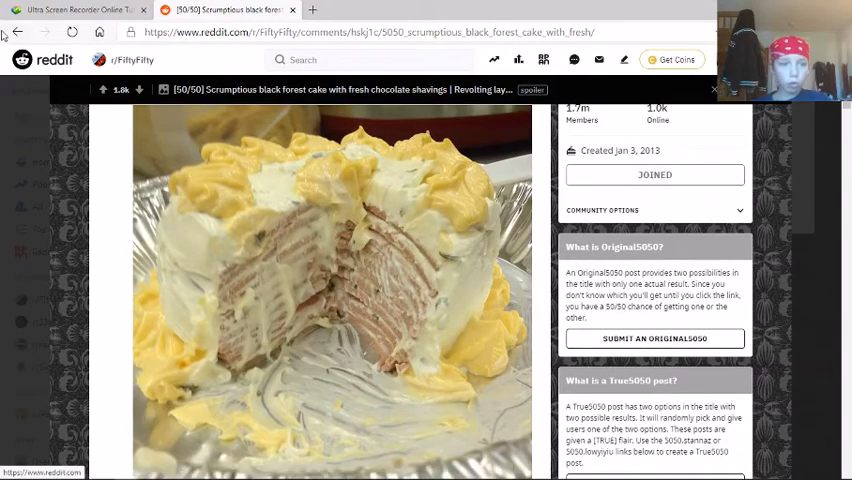
click(16, 32)
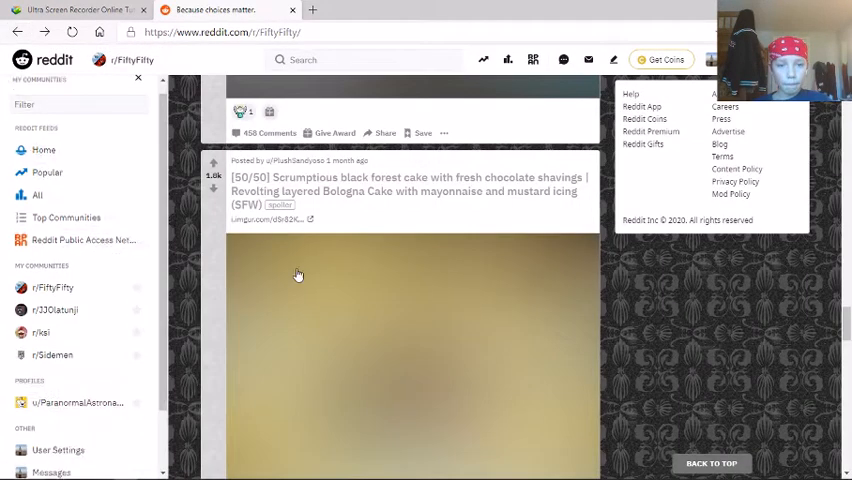
scroll(down, 3)
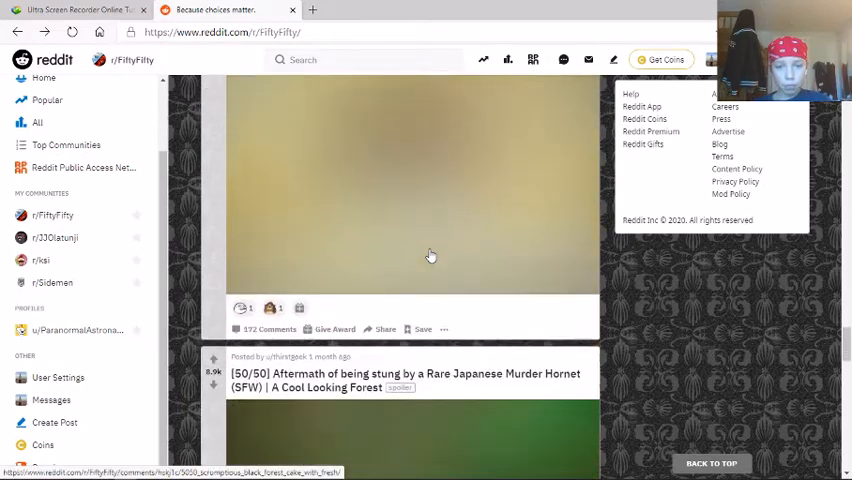
scroll(down, 3)
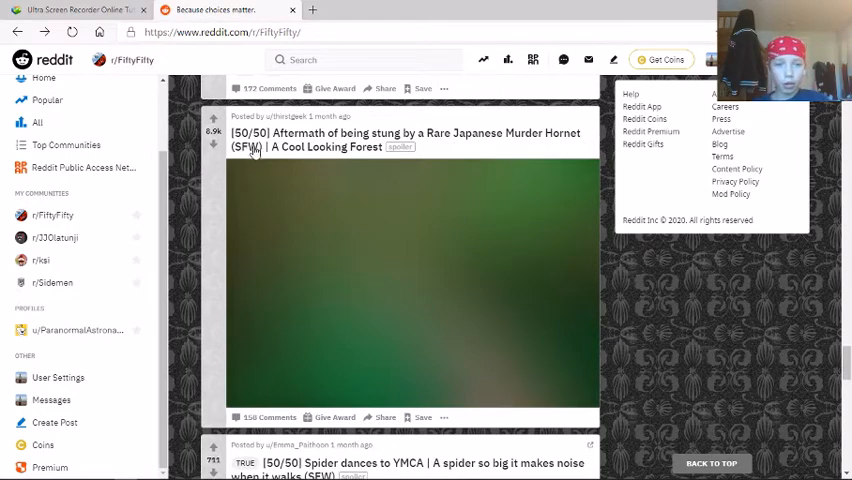
mouse_move(368, 240)
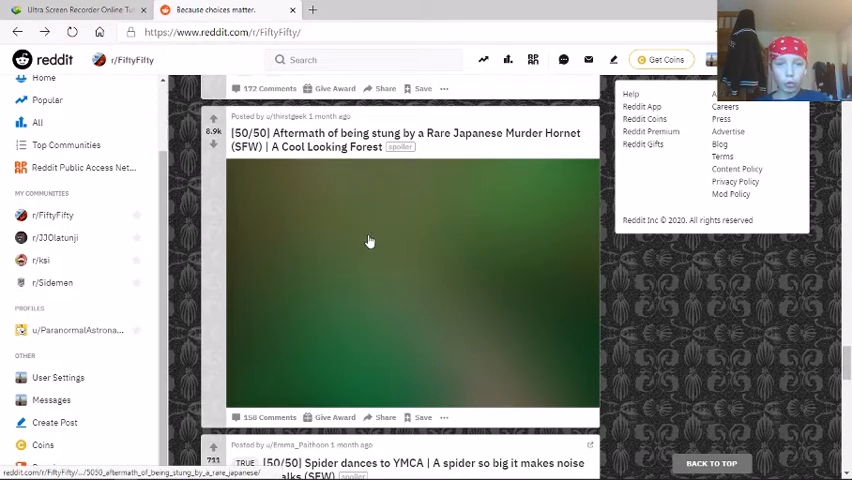
click(368, 240)
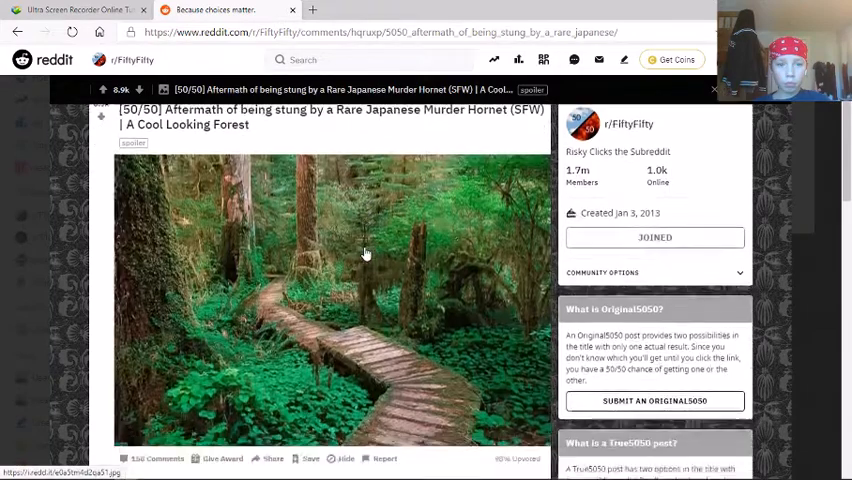
scroll(down, 3)
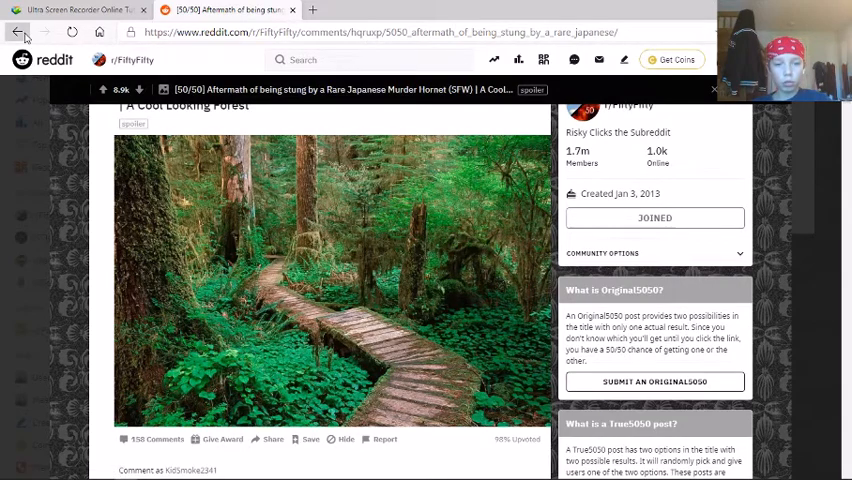
click(16, 32)
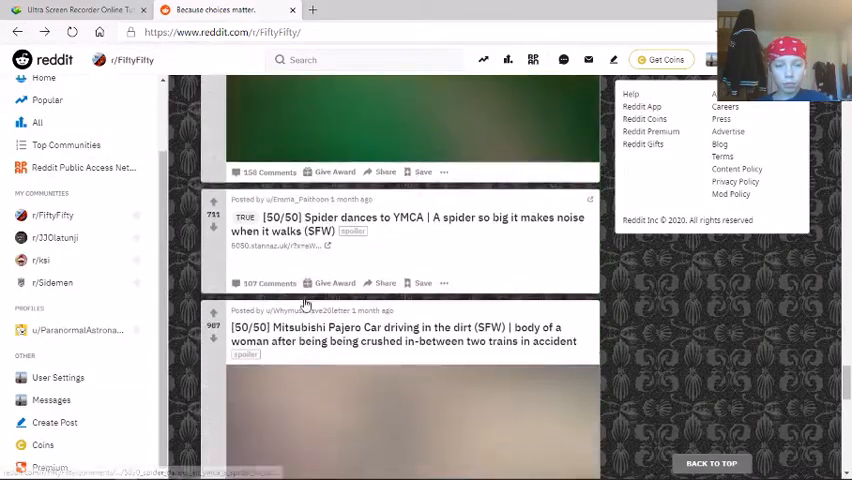
Reveal the Mitsubishi Pajero post's SUV driving on dirt, then return to the feed.
scroll(down, 3)
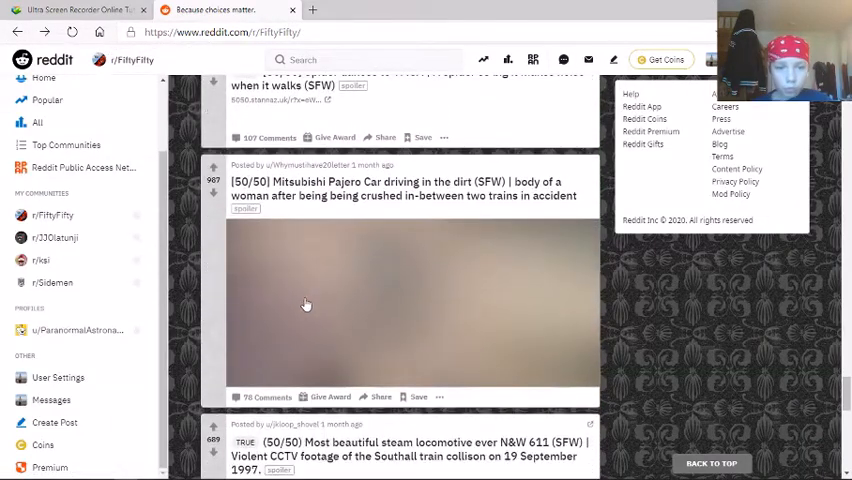
mouse_move(348, 194)
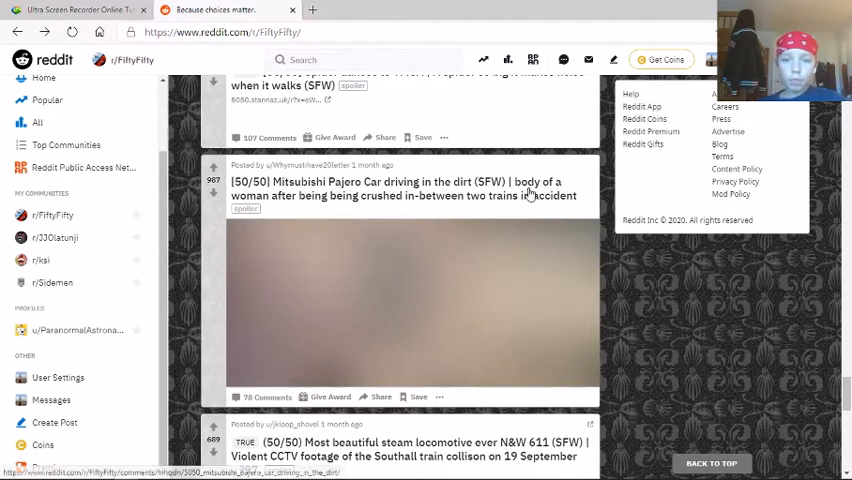
mouse_move(320, 200)
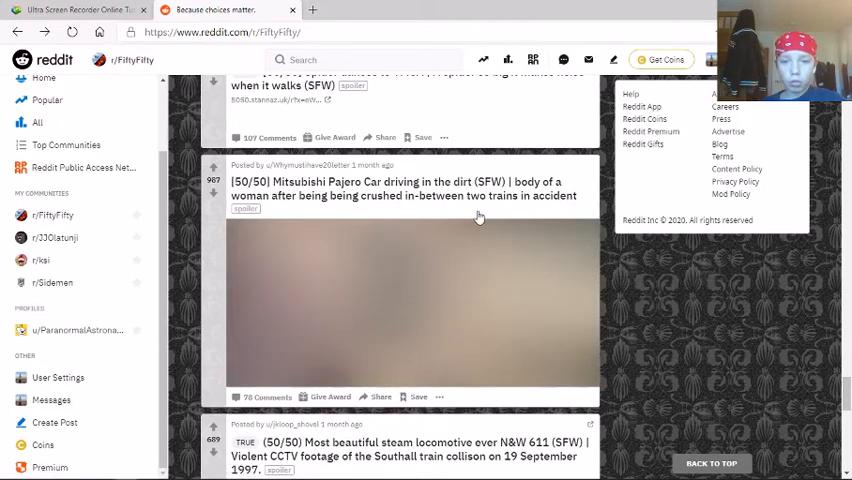
mouse_move(436, 232)
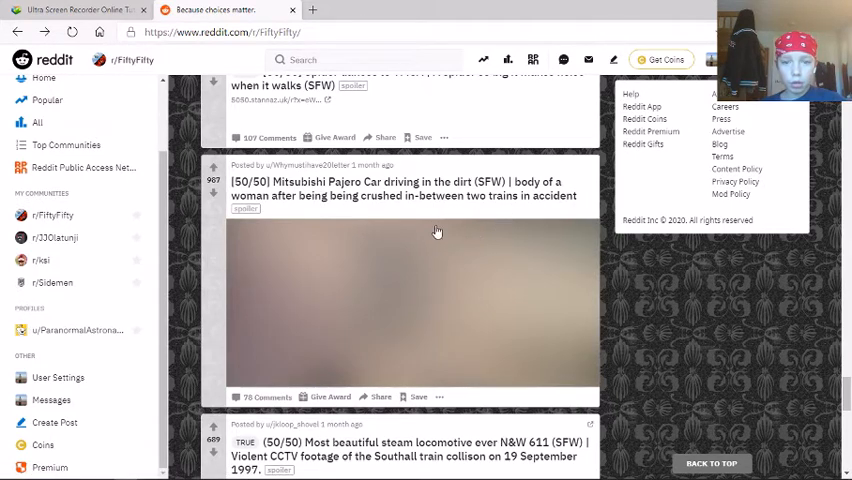
mouse_move(404, 200)
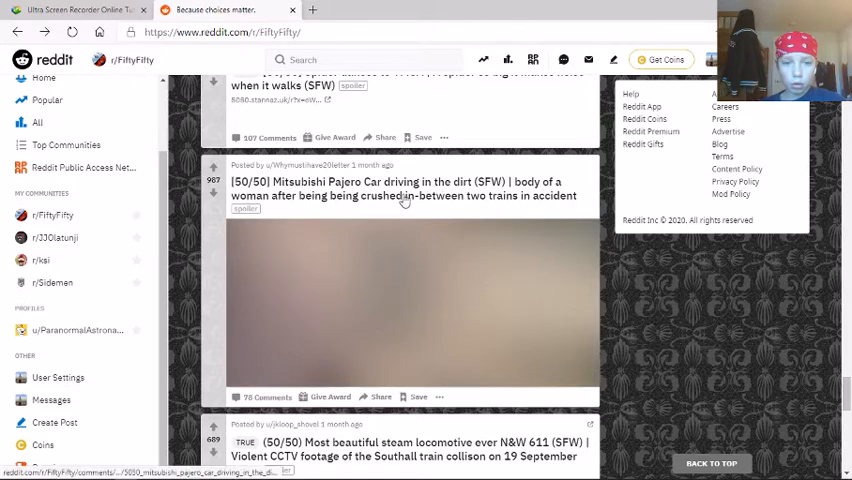
click(400, 188)
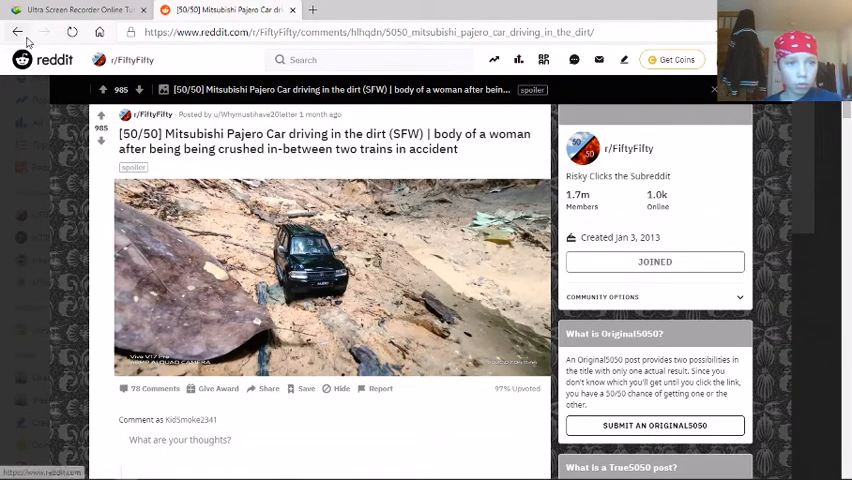
click(16, 32)
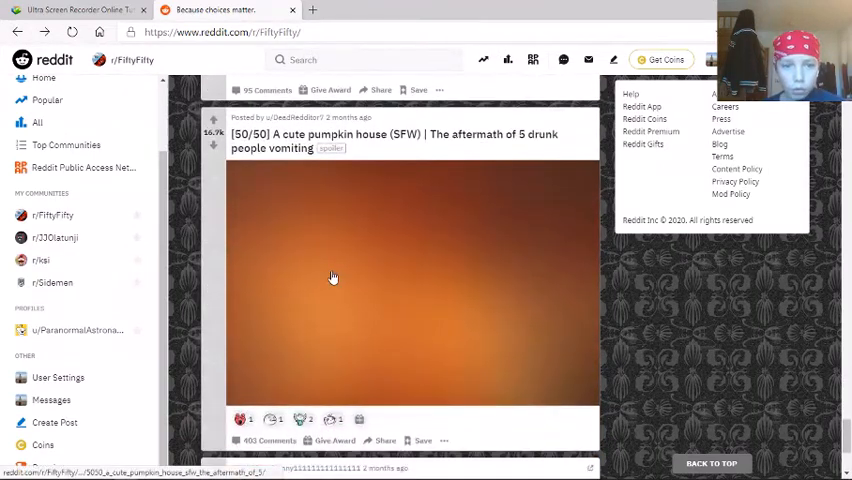
mouse_move(356, 164)
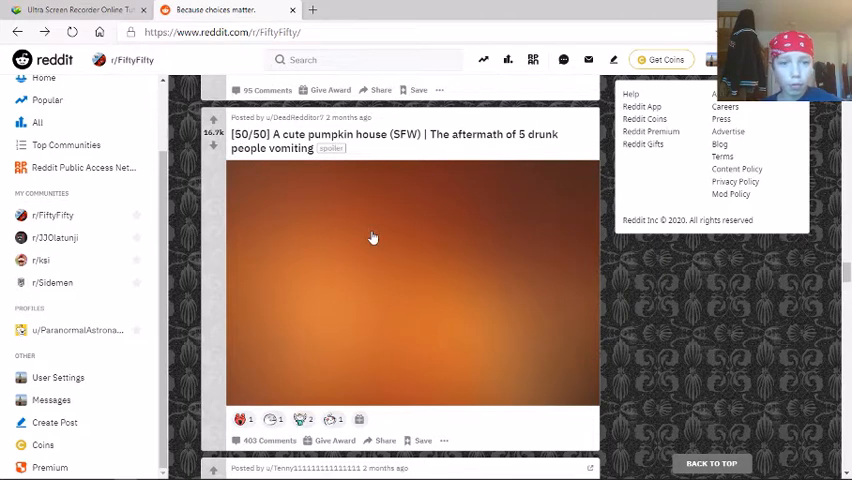
mouse_move(546, 150)
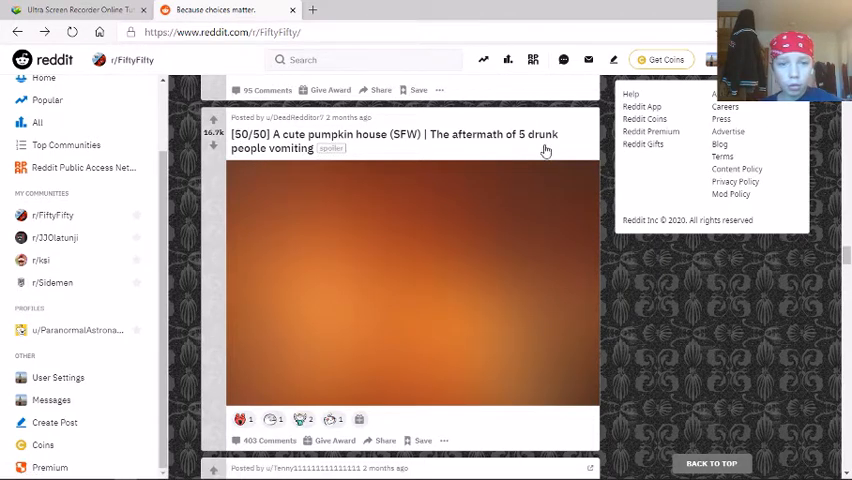
mouse_move(416, 276)
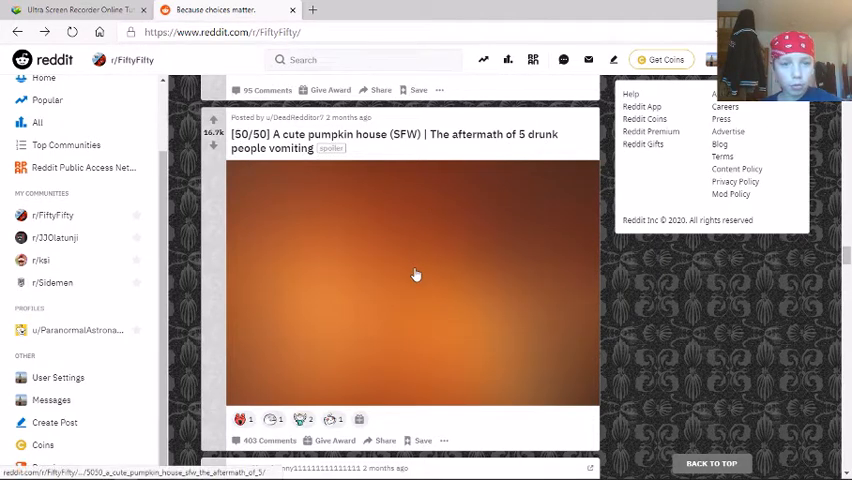
Reveal the pumpkin house post's carved pumpkin house, then return to the feed.
click(416, 276)
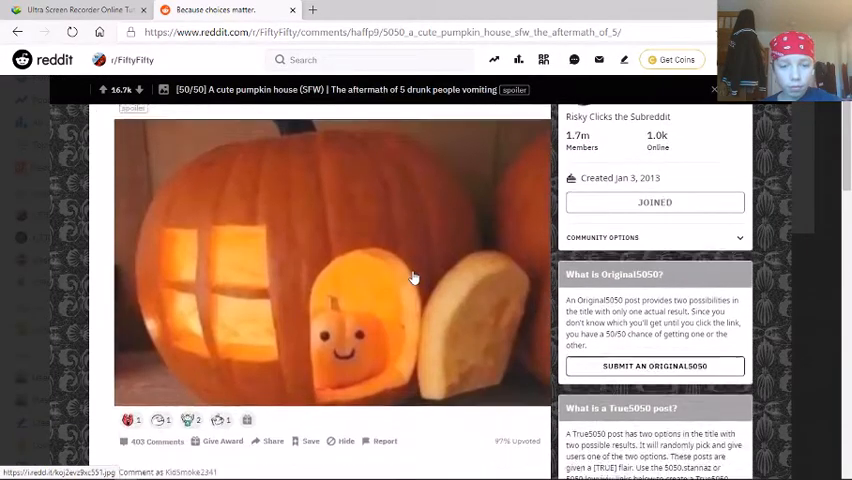
scroll(up, 3)
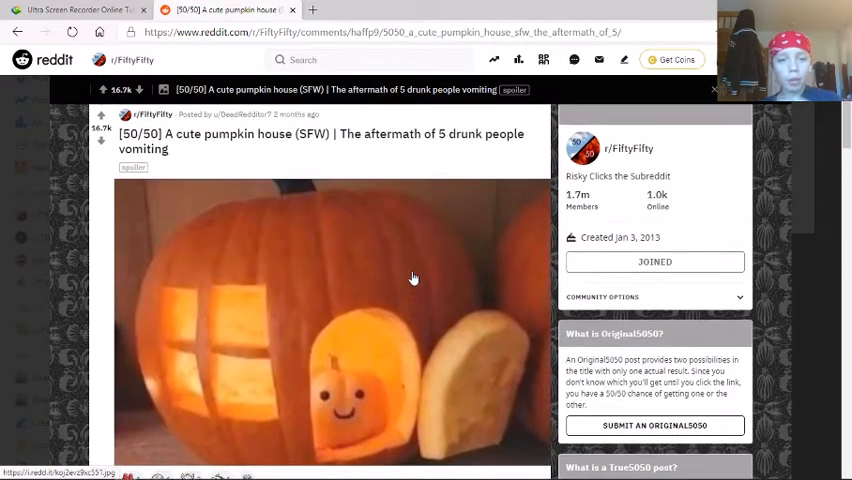
mouse_move(368, 248)
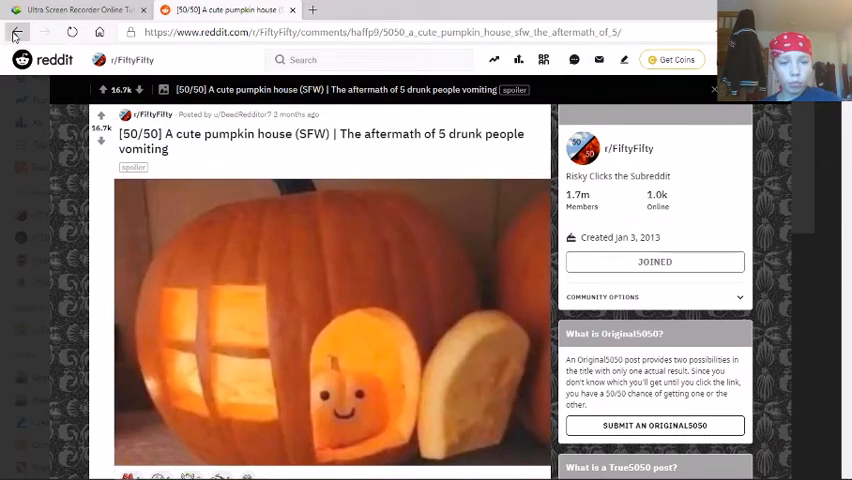
click(16, 32)
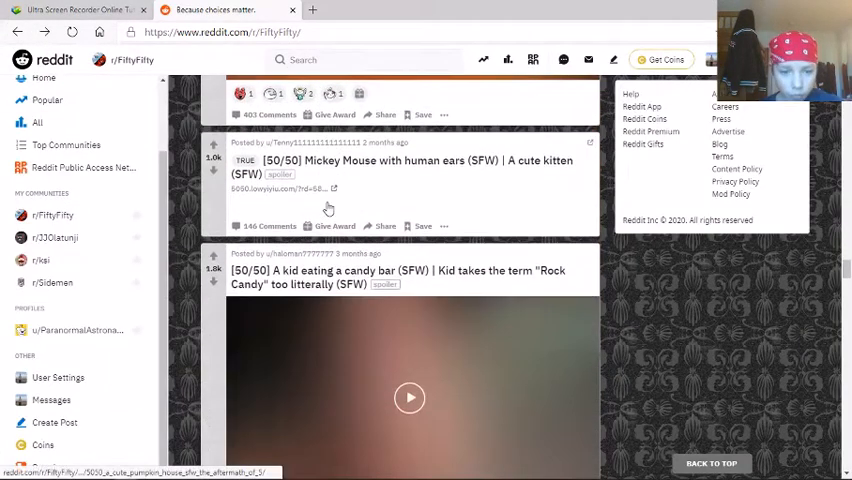
Play the kid eating a candy bar video in the r/FiftyFifty feed.
scroll(down, 3)
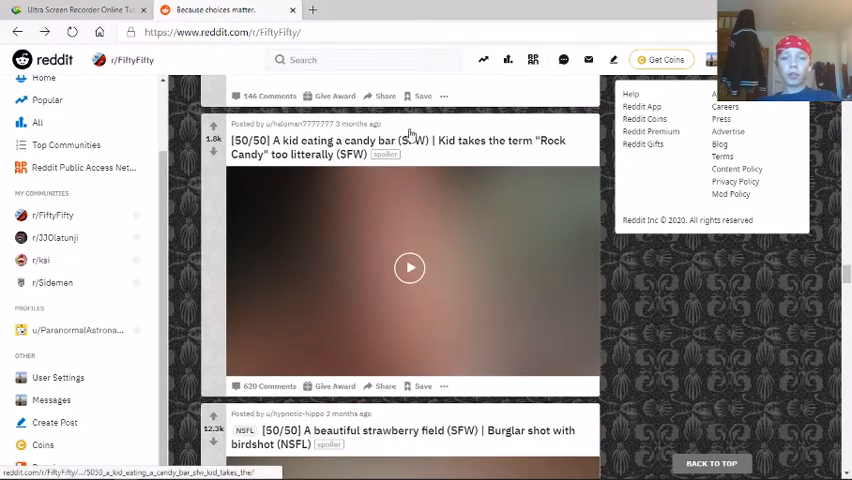
mouse_move(424, 236)
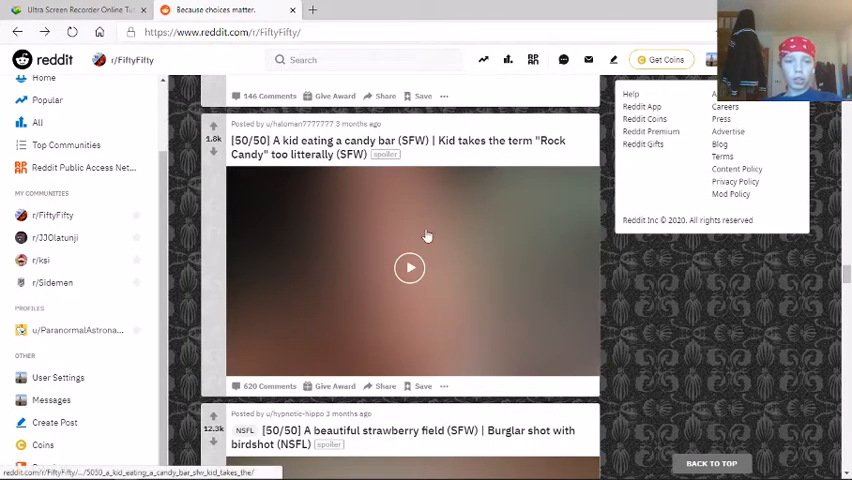
click(408, 268)
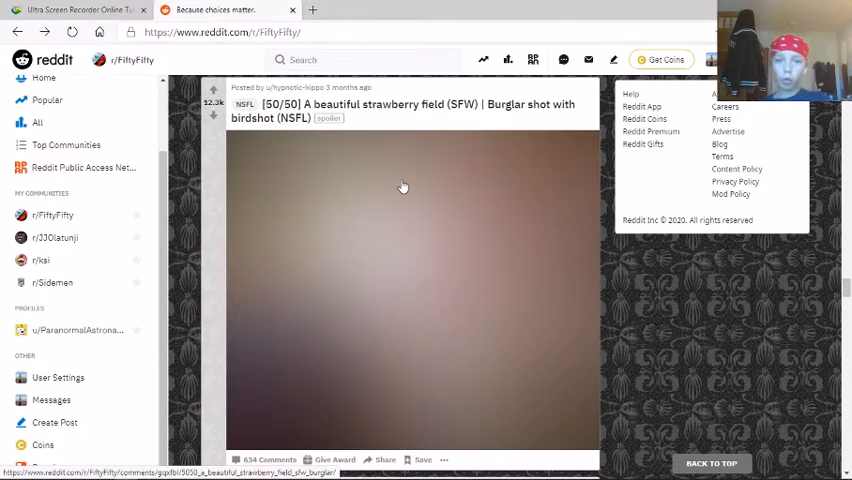
mouse_move(412, 148)
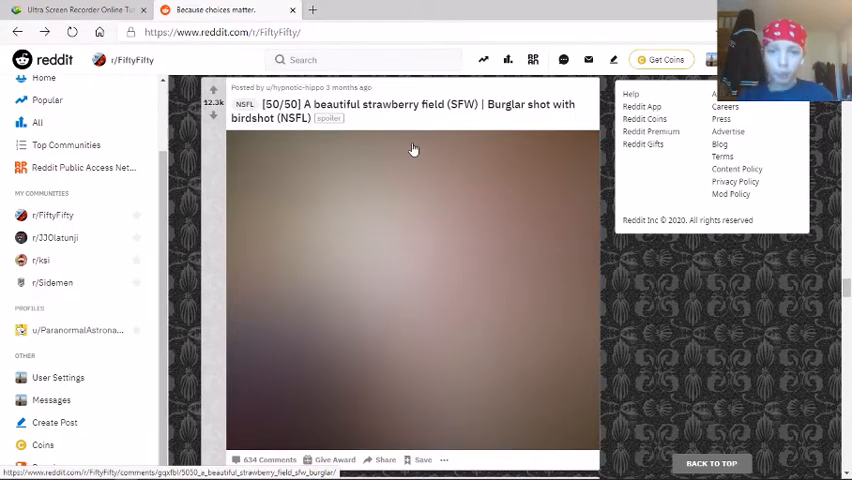
mouse_move(446, 182)
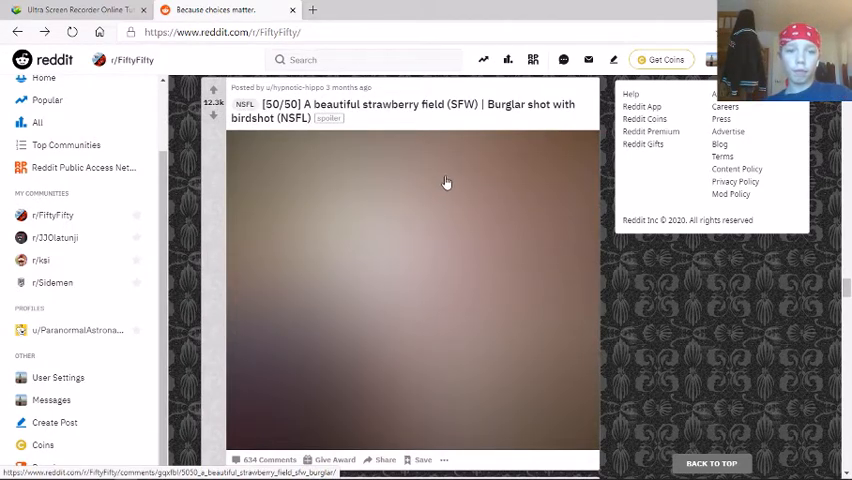
mouse_move(270, 156)
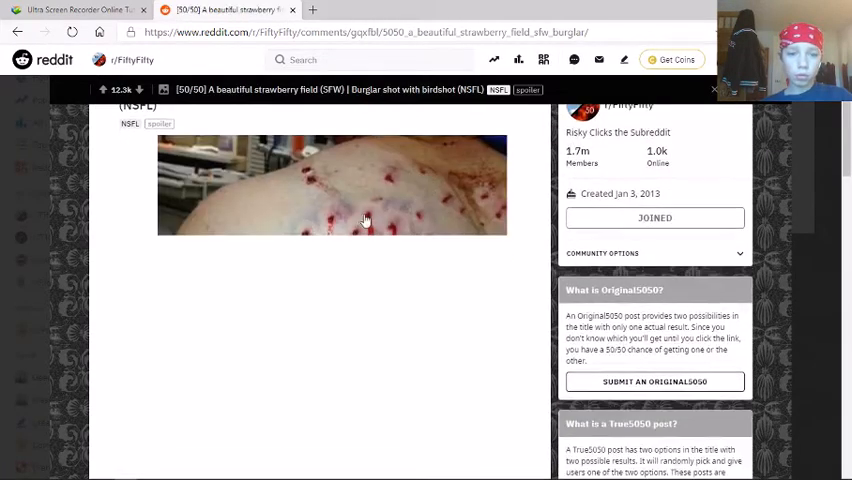
View the strawberry field post's birdshot-wounded back, then return to the feed.
scroll(down, 3)
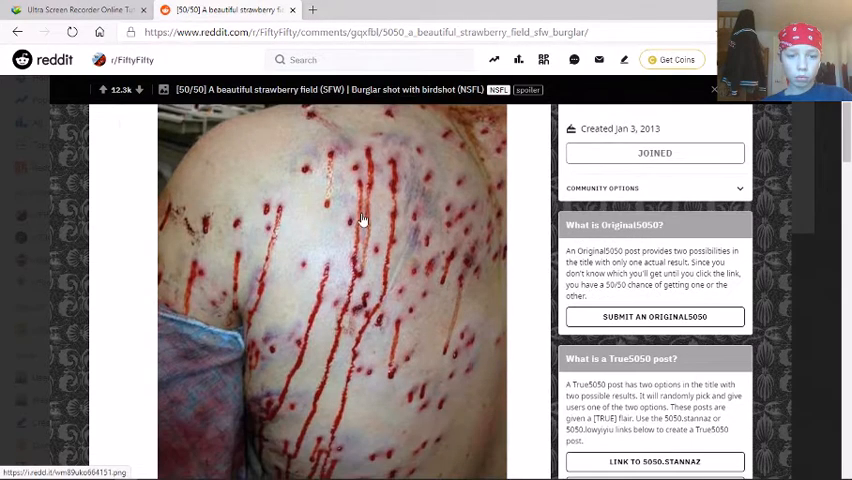
scroll(down, 3)
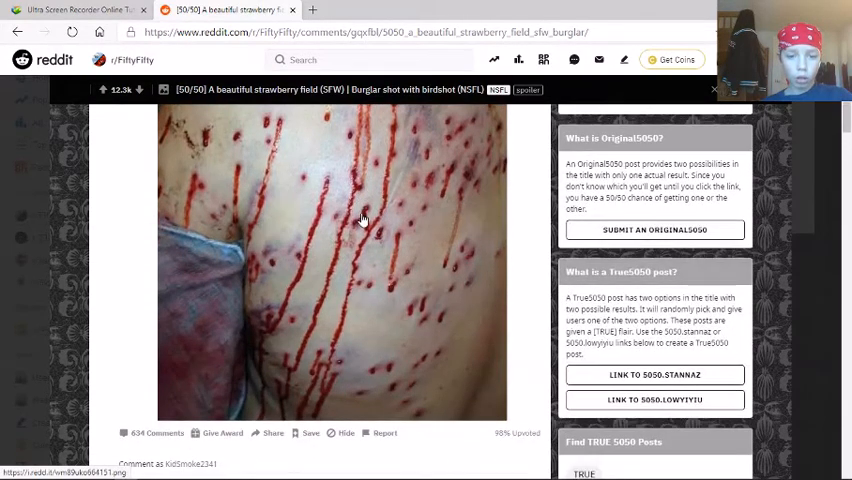
scroll(up, 3)
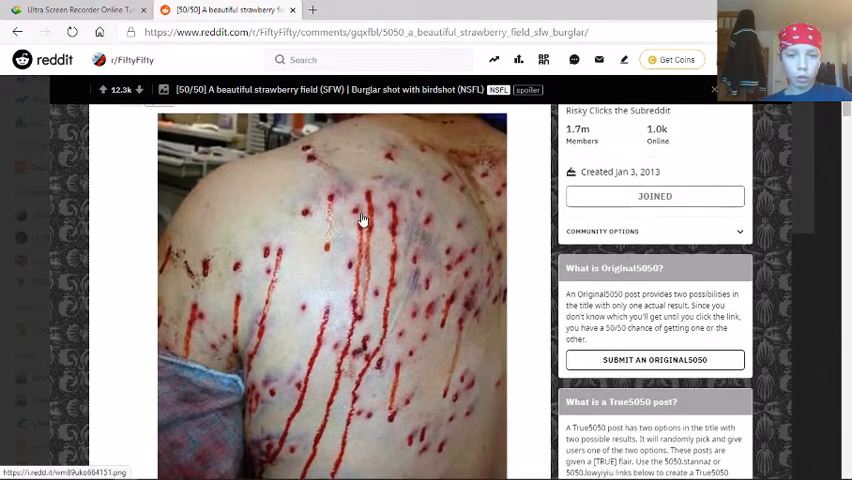
scroll(down, 3)
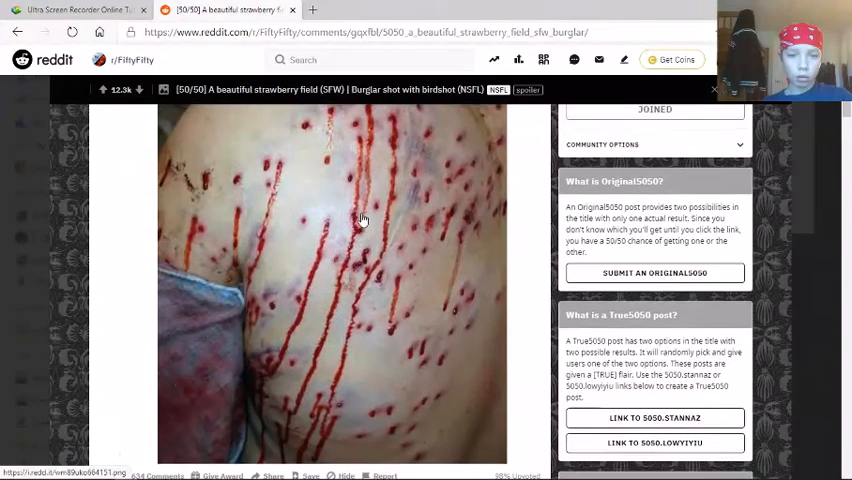
scroll(up, 3)
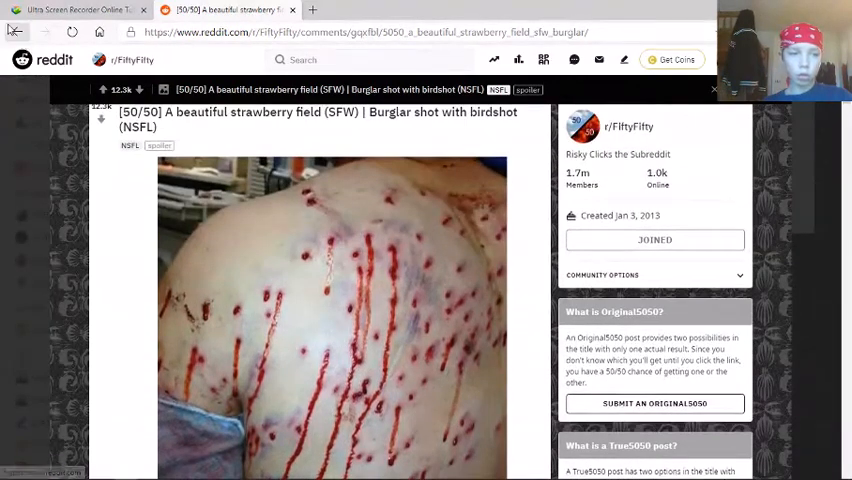
click(16, 32)
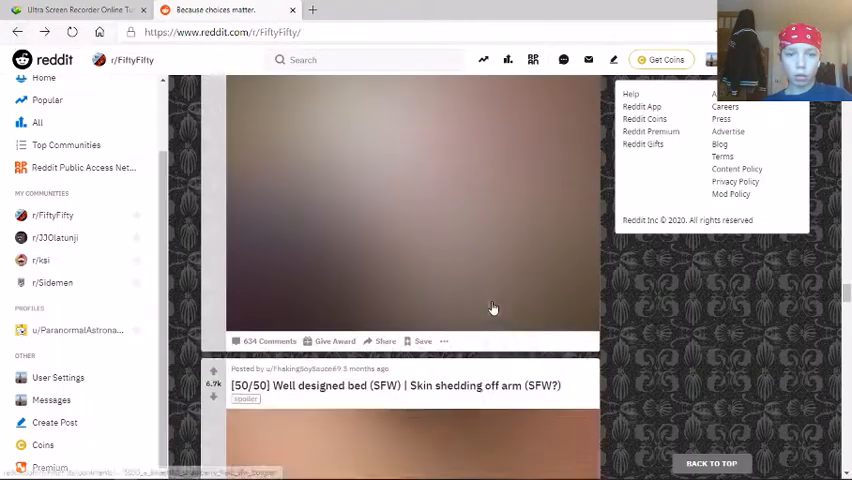
Reveal the Well designed bed post's image of an arm with peeling skin.
scroll(down, 3)
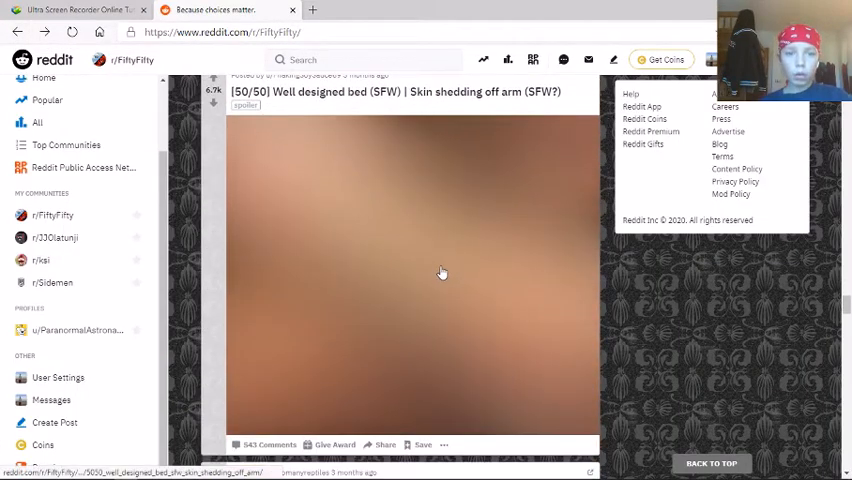
mouse_move(470, 260)
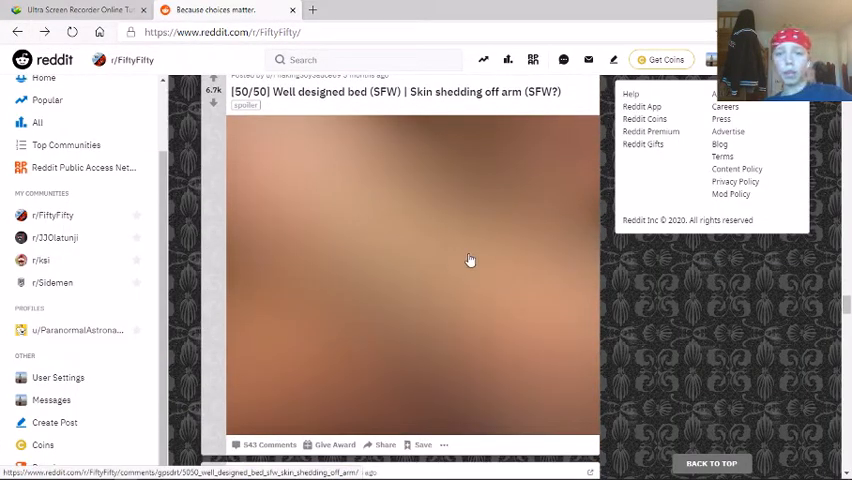
mouse_move(424, 242)
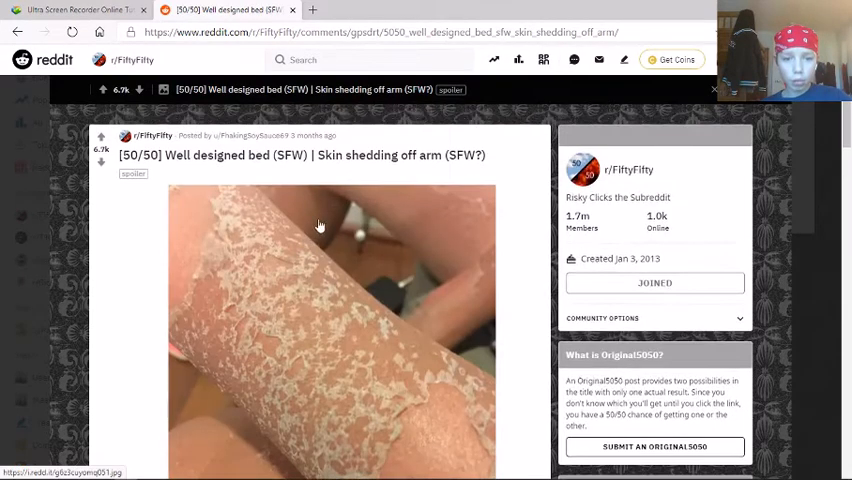
mouse_move(372, 172)
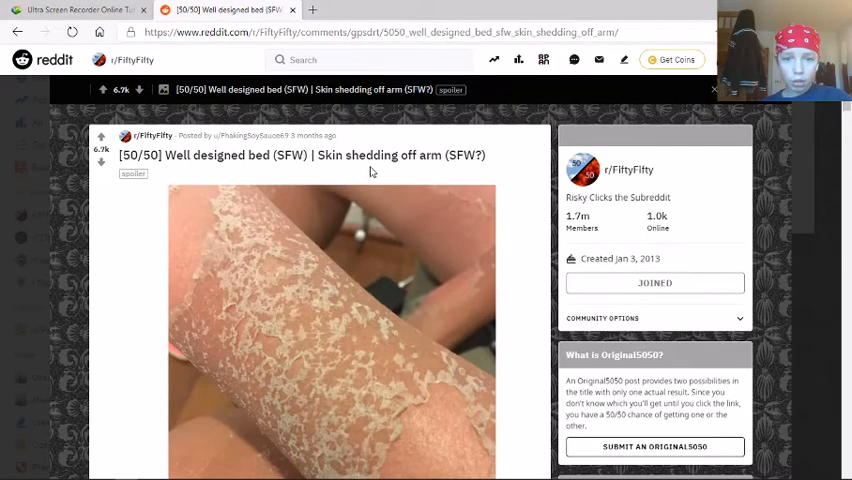
scroll(down, 3)
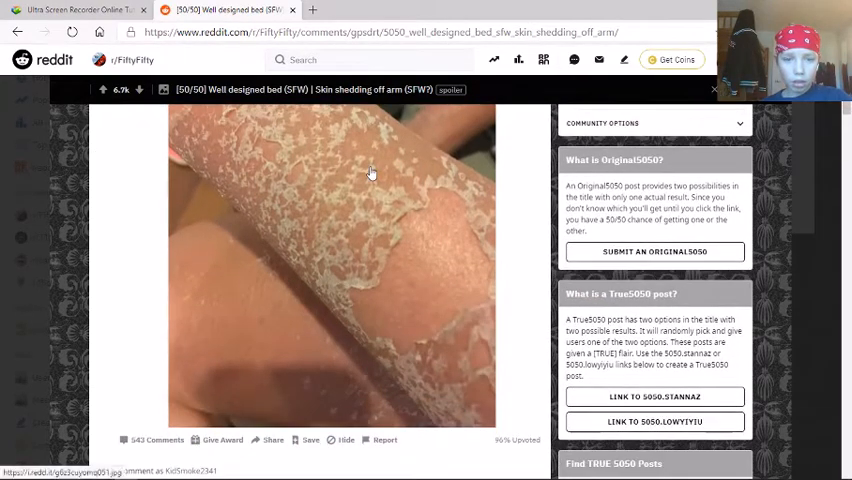
scroll(up, 3)
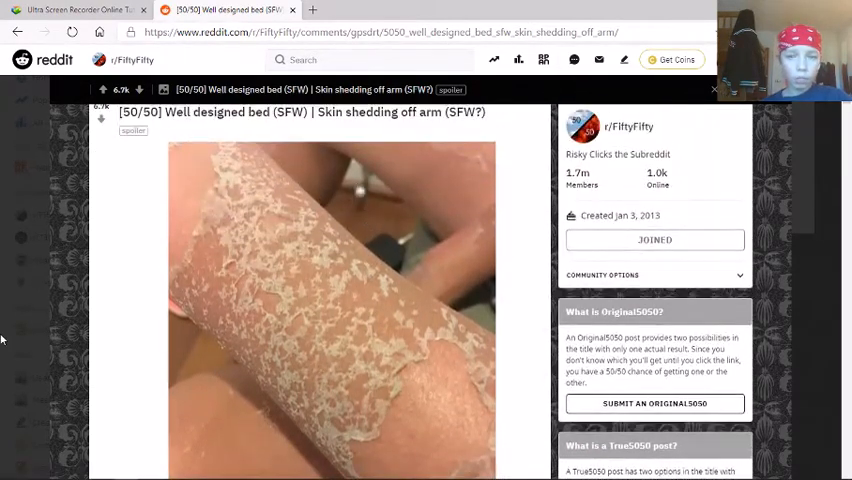